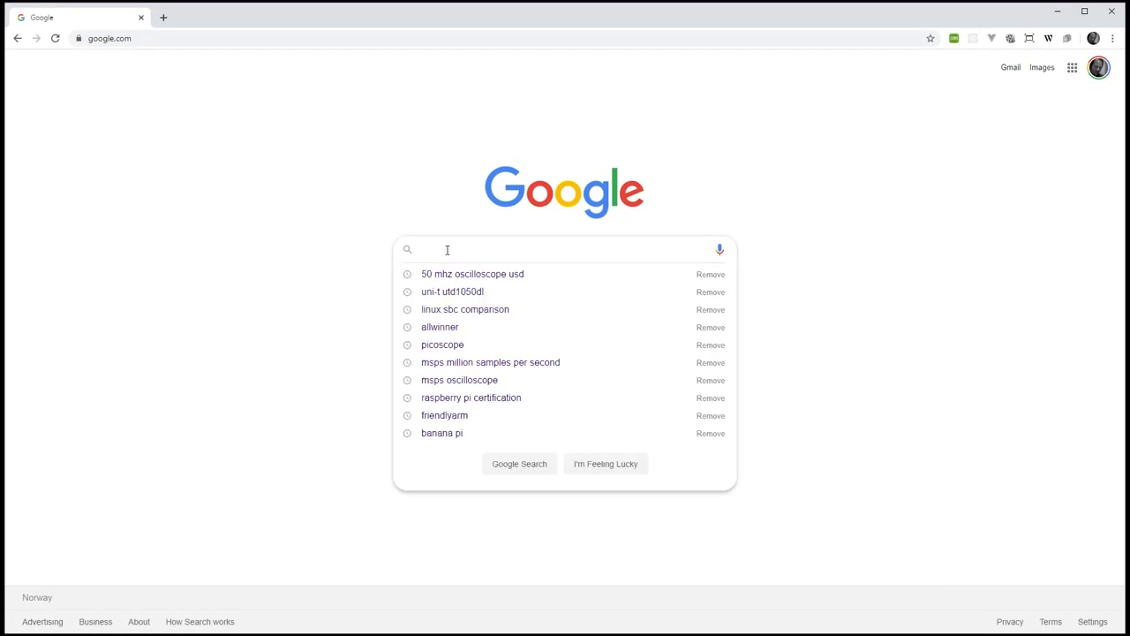
- Search Google for "50Mhz oscilloscope"
type("50Mhz oscilloscope")
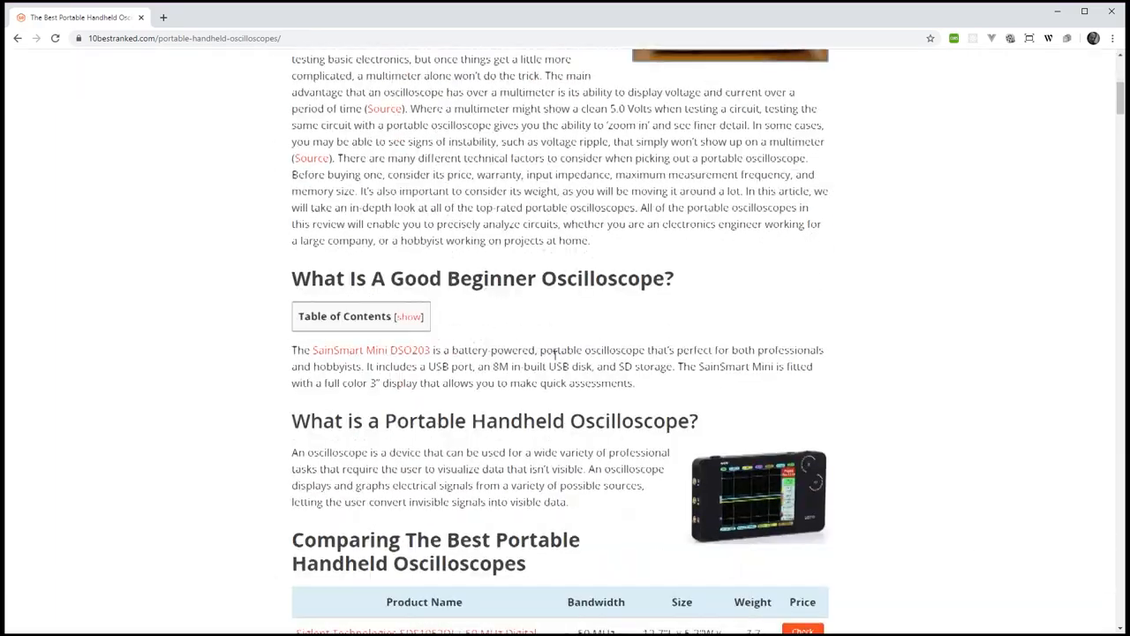
scroll("down", 3)
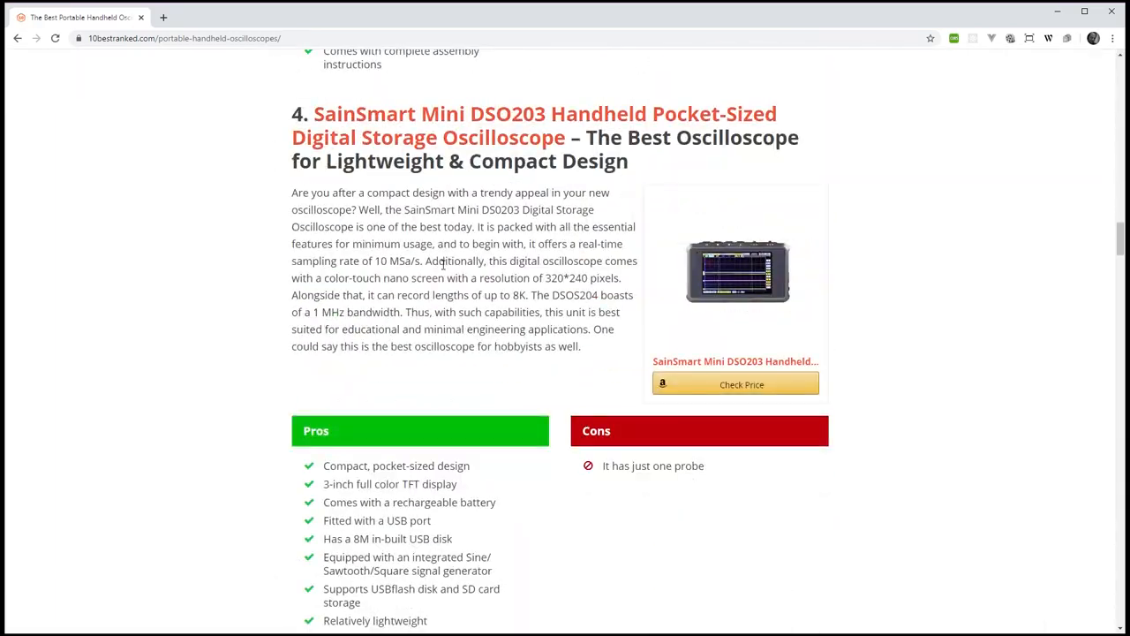
scroll("down", 3)
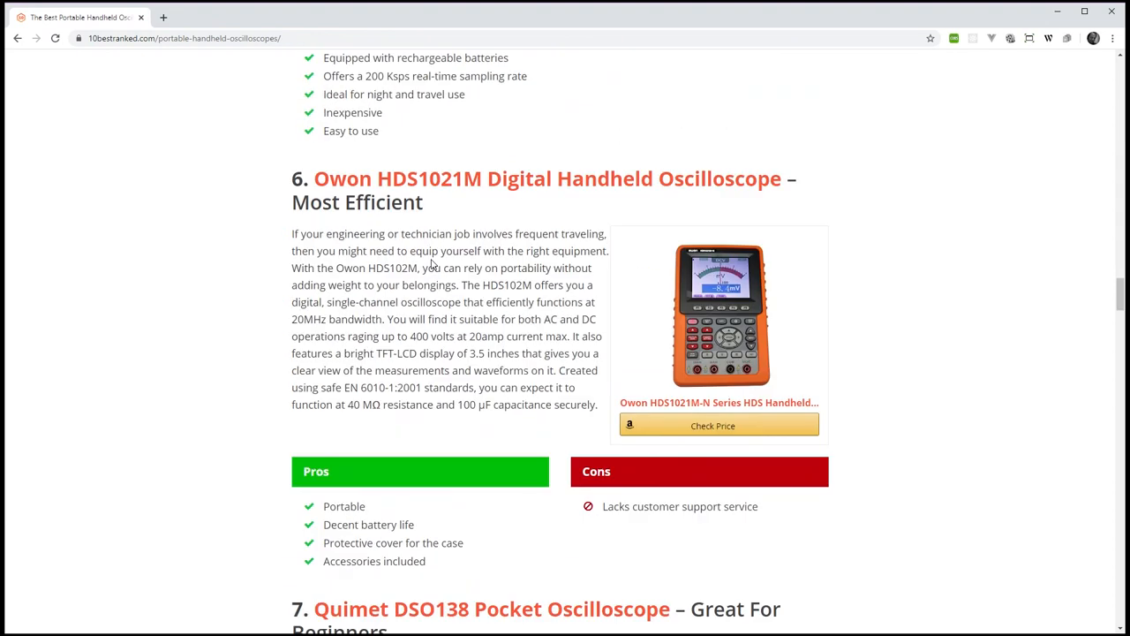
scroll("down", 3)
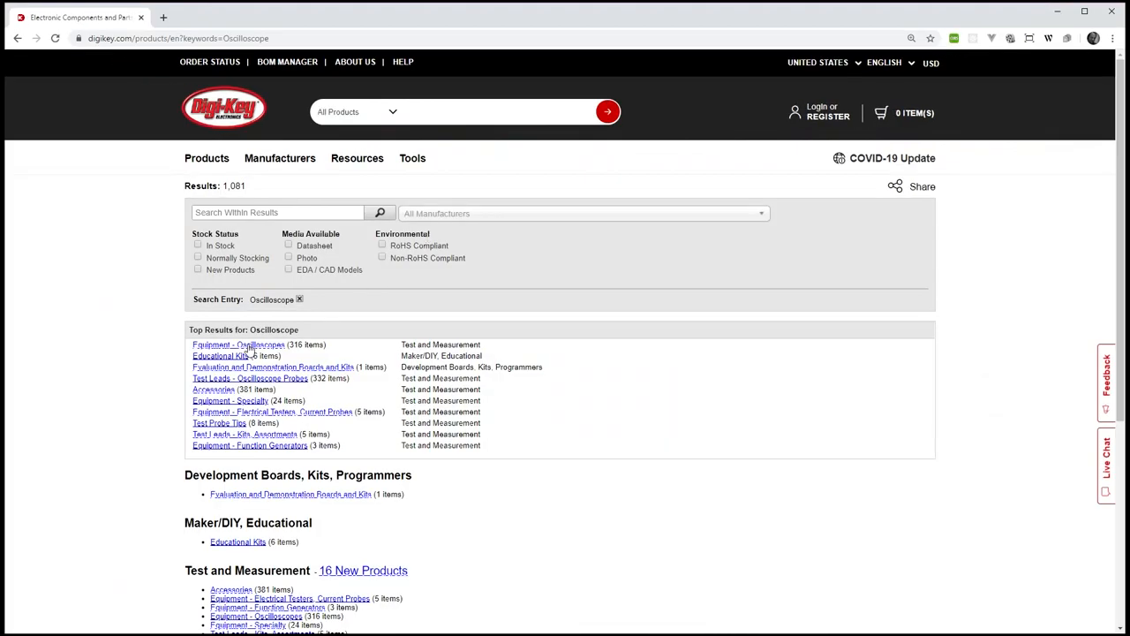
- Filter the Digi-Key oscilloscope category to in-stock handheld models
left_click(238, 344)
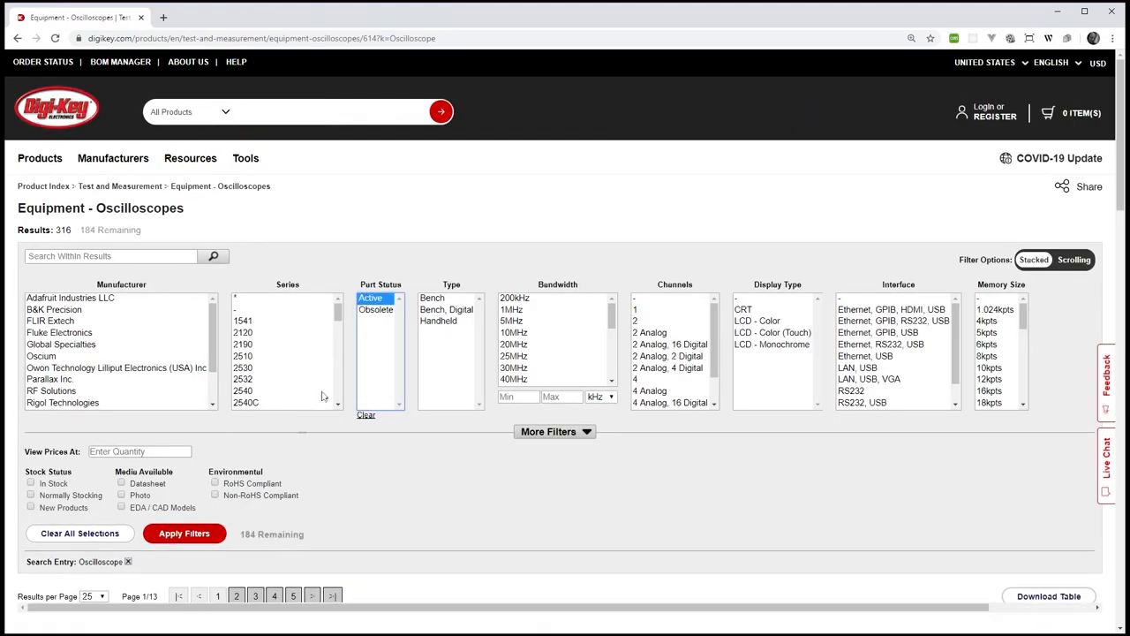
left_click(184, 533)
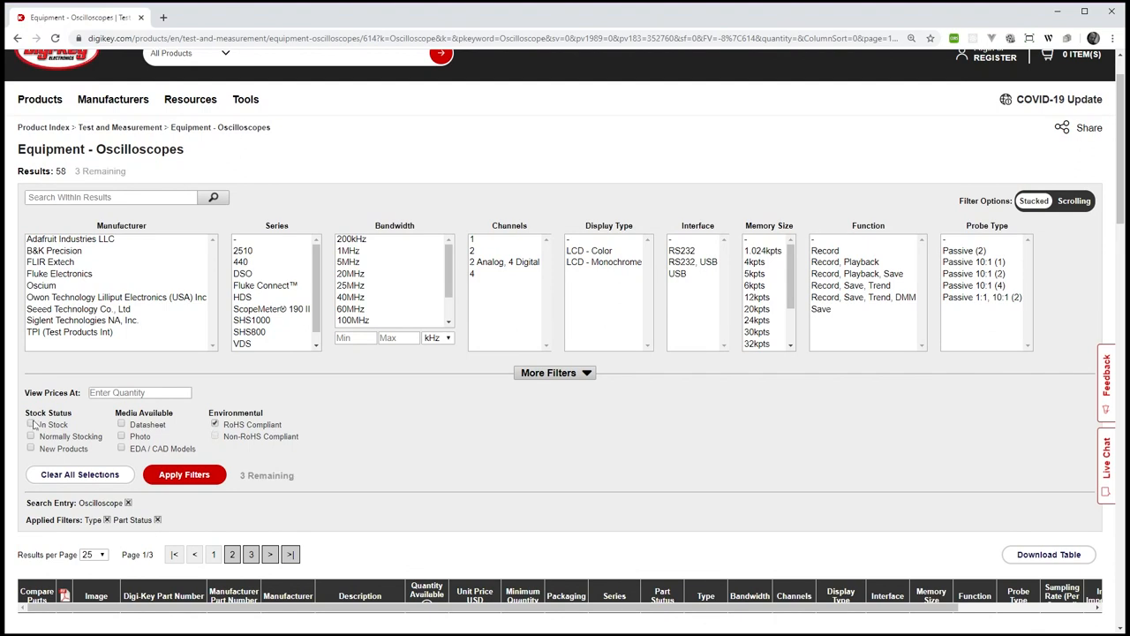
left_click(184, 474)
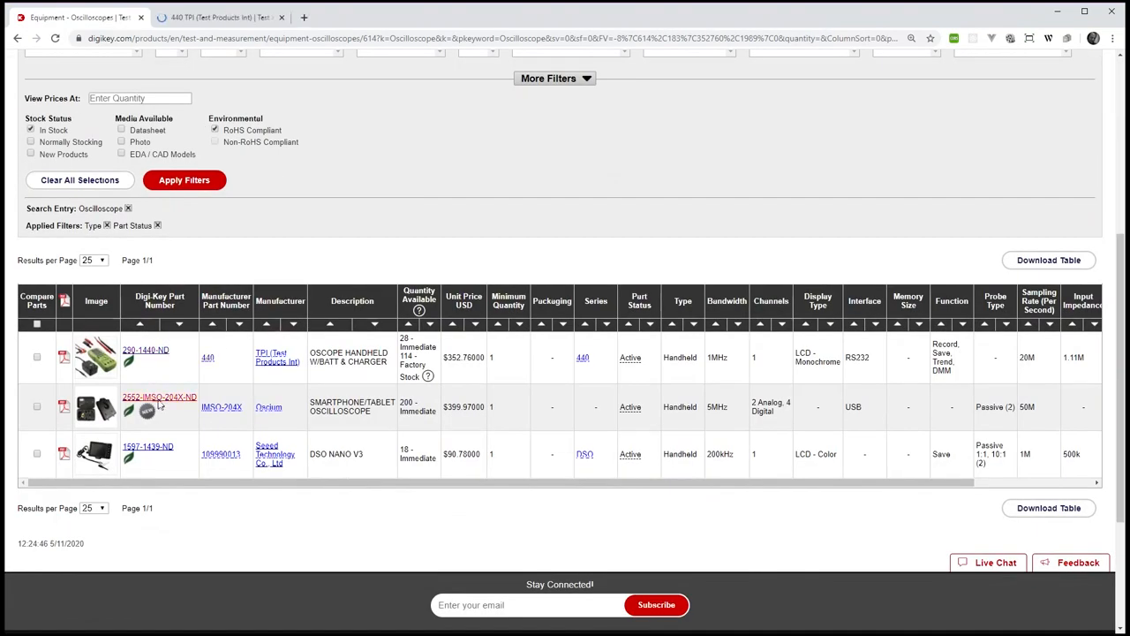
- Look over the Oscium IMSO-204X product details page
left_click(148, 451)
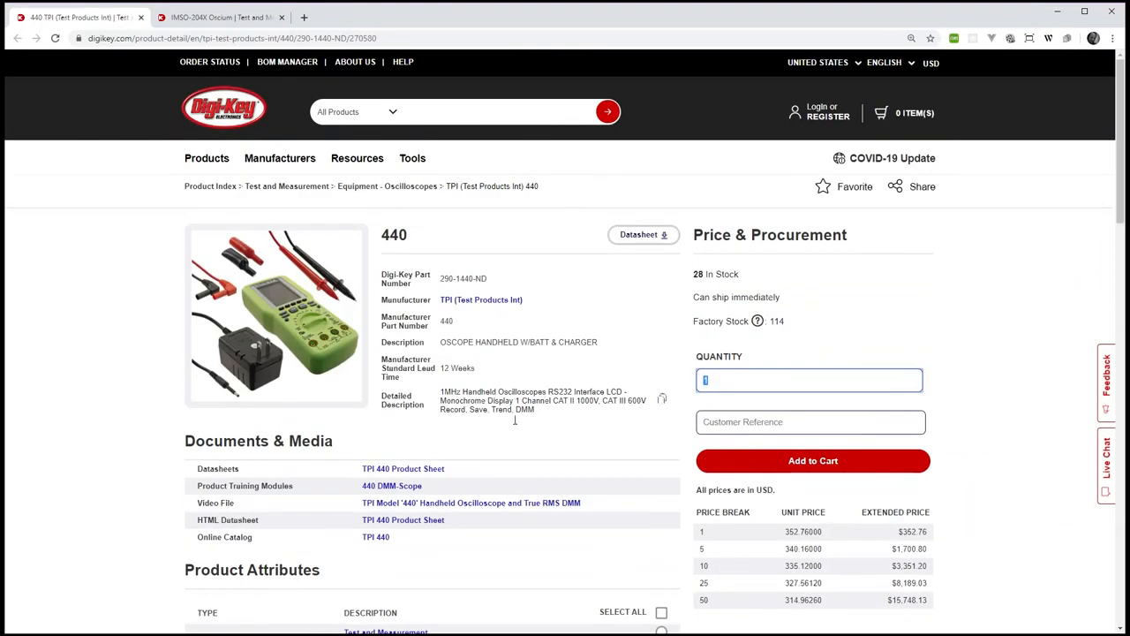
double_click(449, 391)
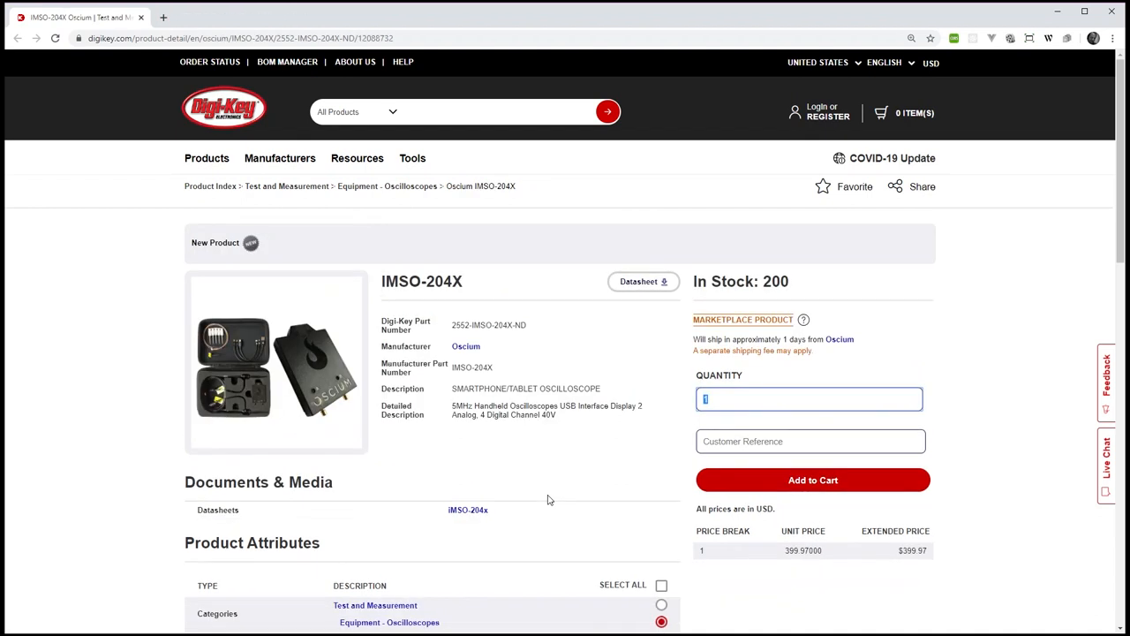
double_click(801, 550)
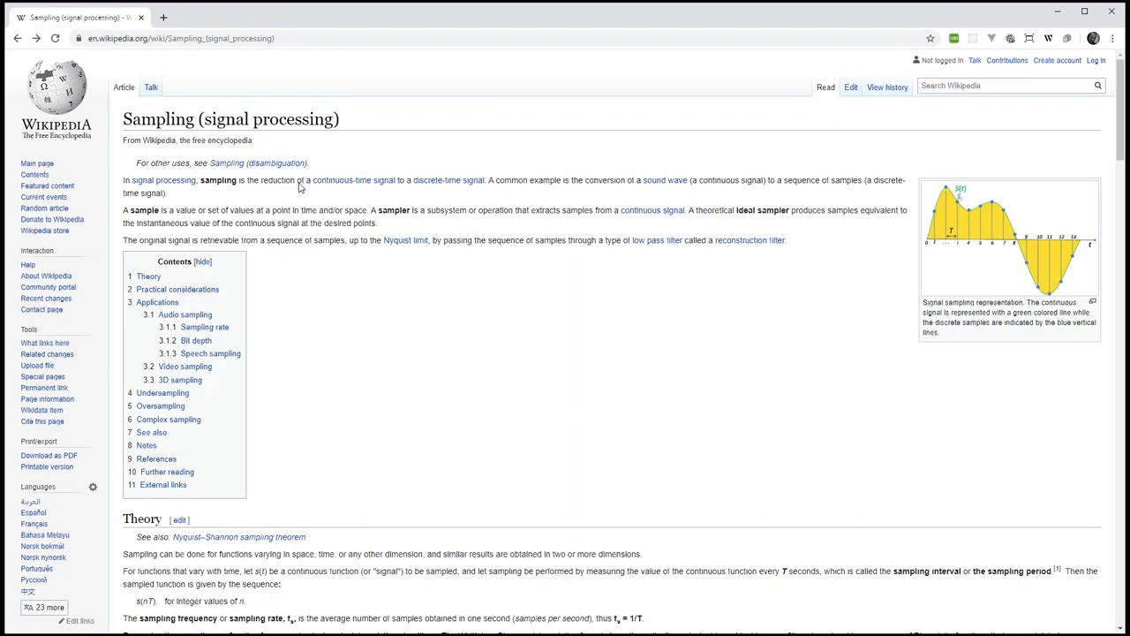
mouse_move(525, 358)
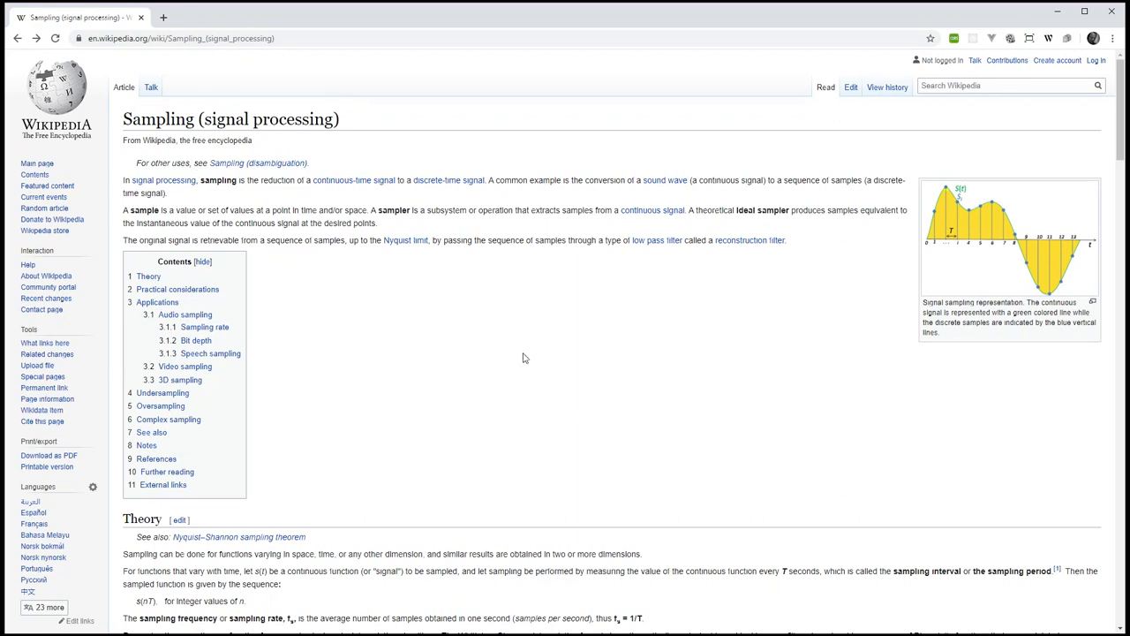
mouse_move(275, 241)
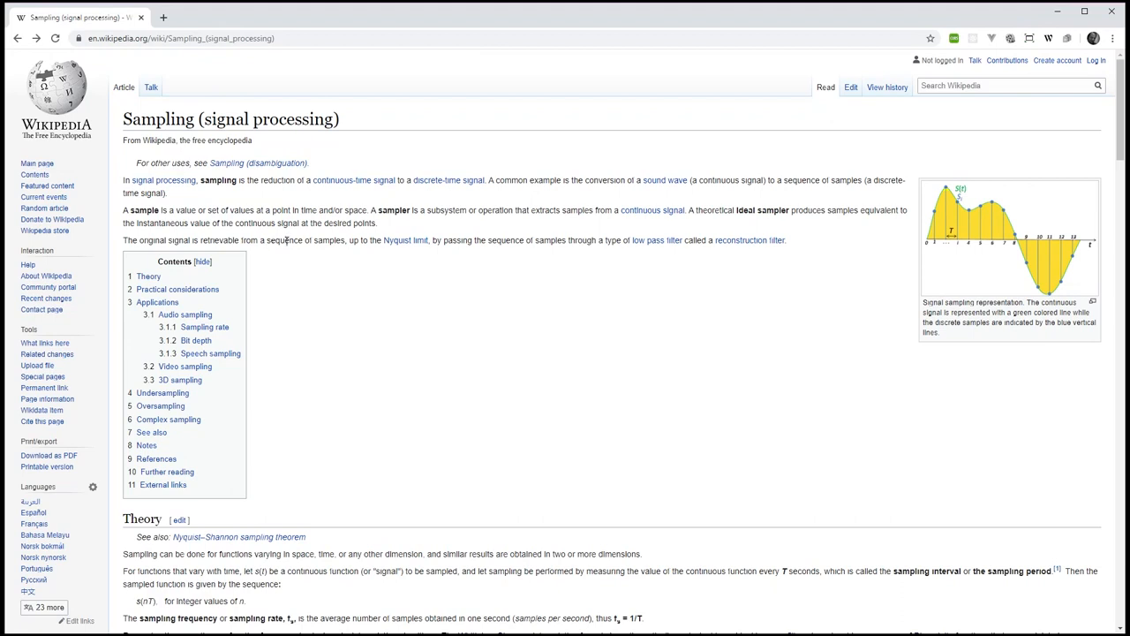
mouse_move(941, 240)
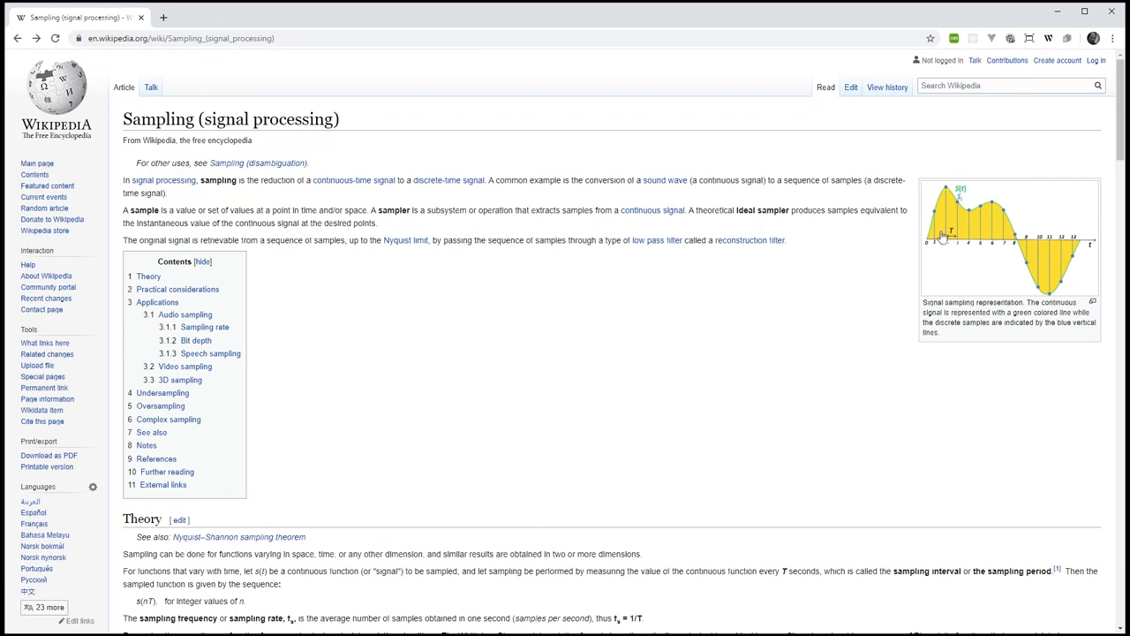
mouse_move(997, 227)
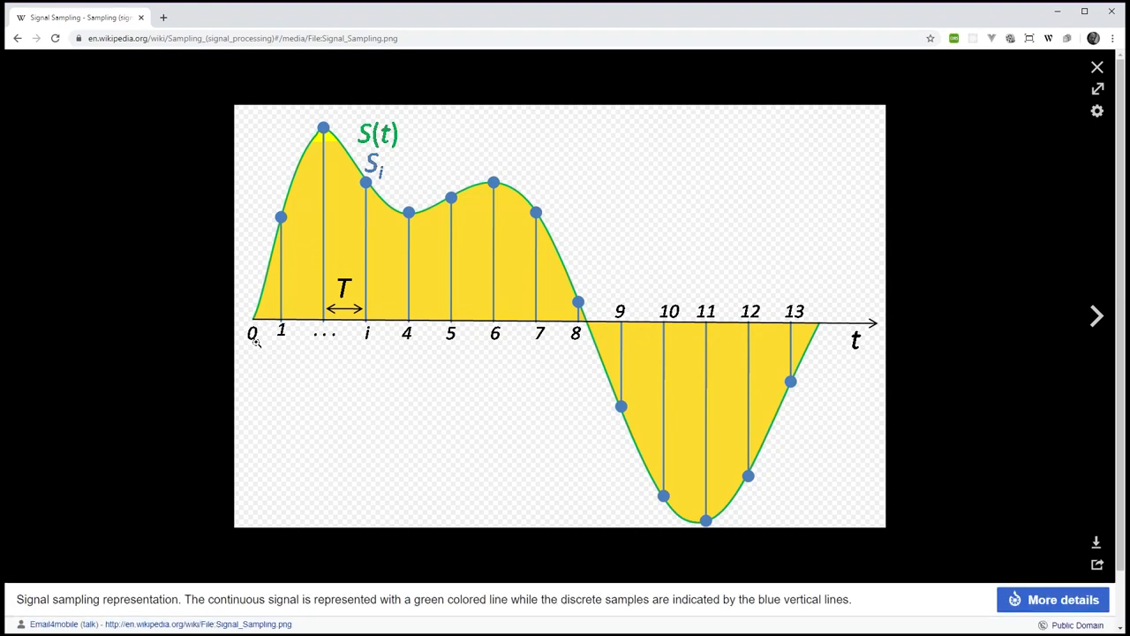
mouse_move(409, 210)
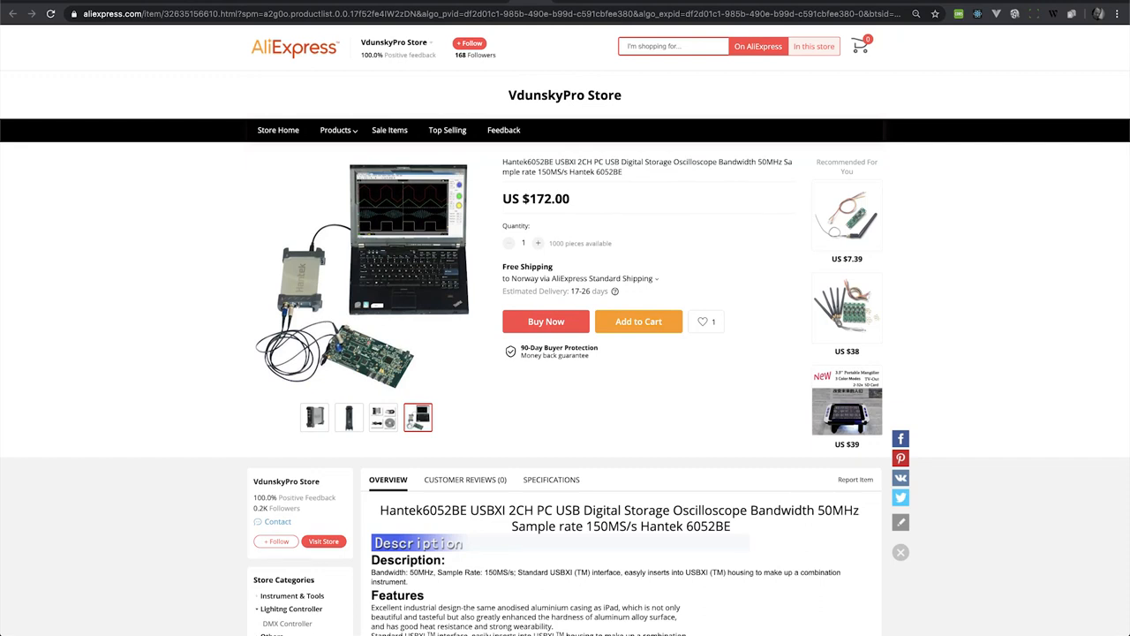
- Scroll the Hantek6052BE listing and move to handheld oscilloscope search results
scroll("down", 3)
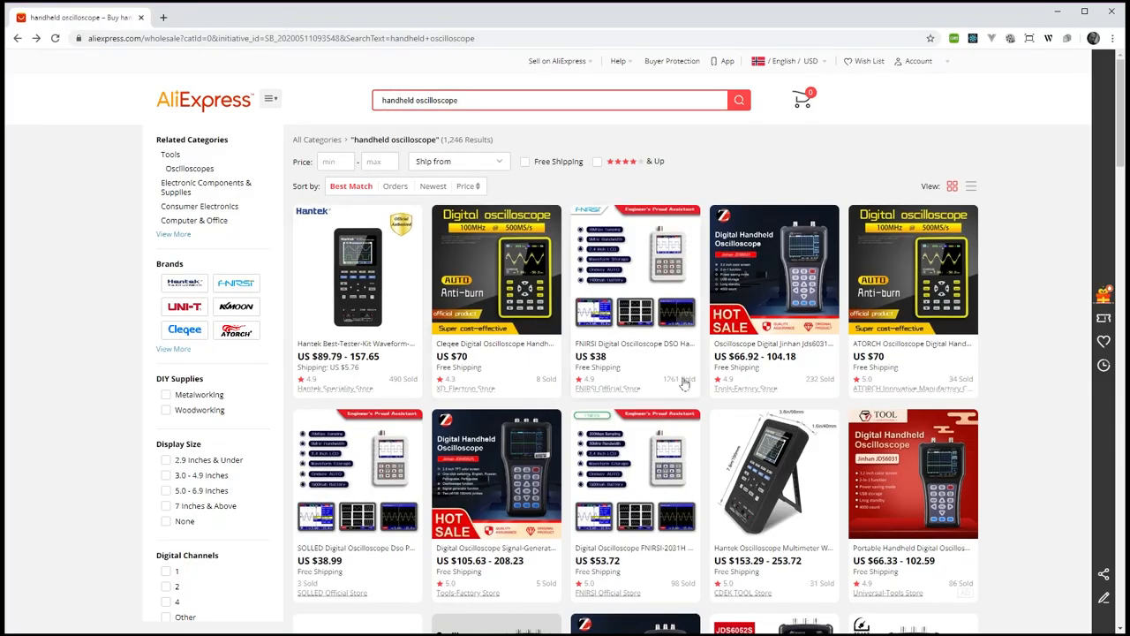
scroll("down", 3)
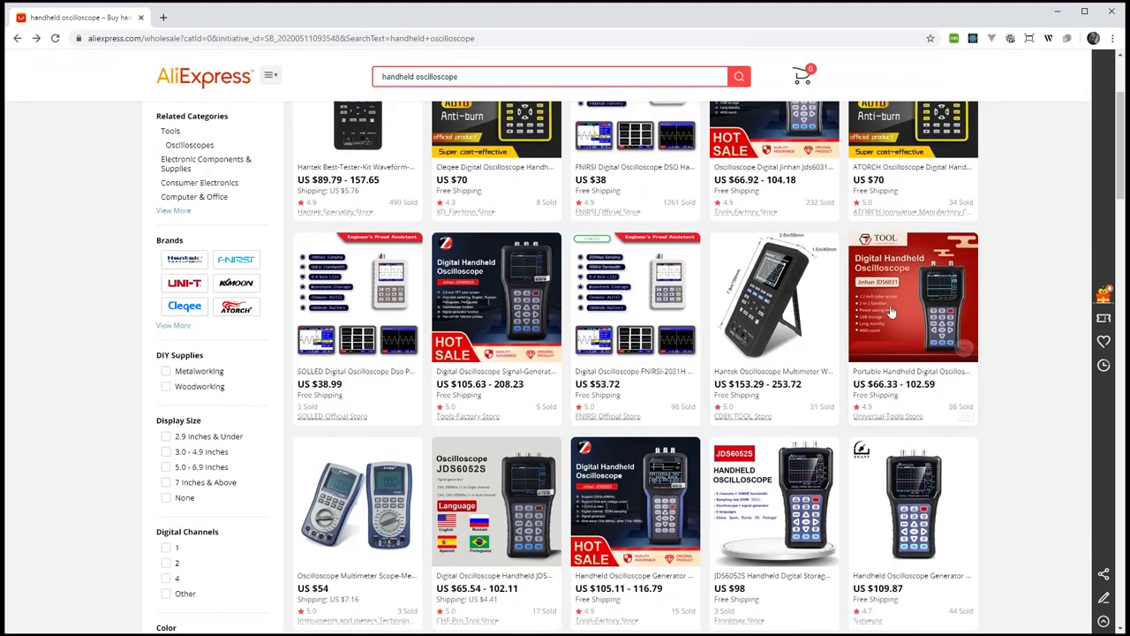
left_click(912, 296)
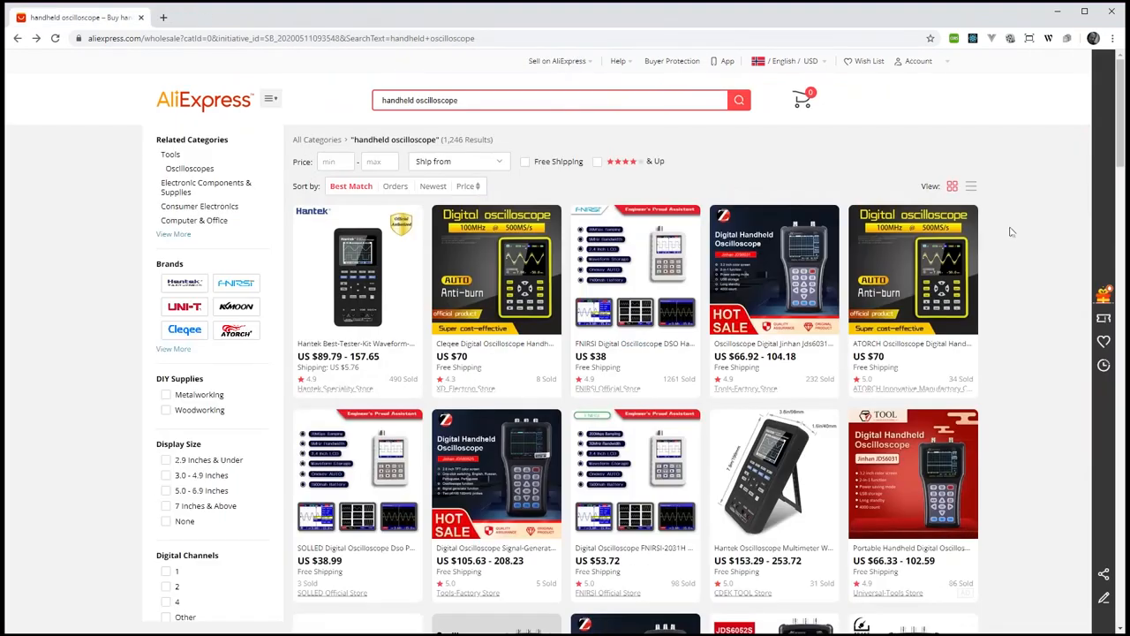
mouse_move(630, 256)
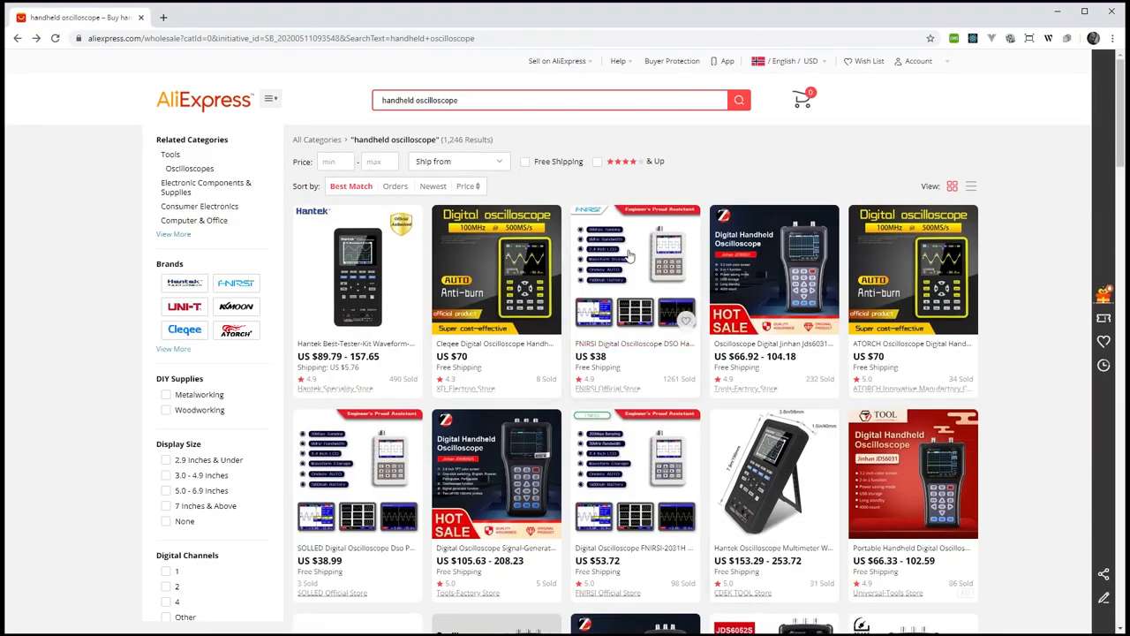
- Check the US $70 Cleqee 6012 listing, close it, and keep browsing results
scroll("down", 3)
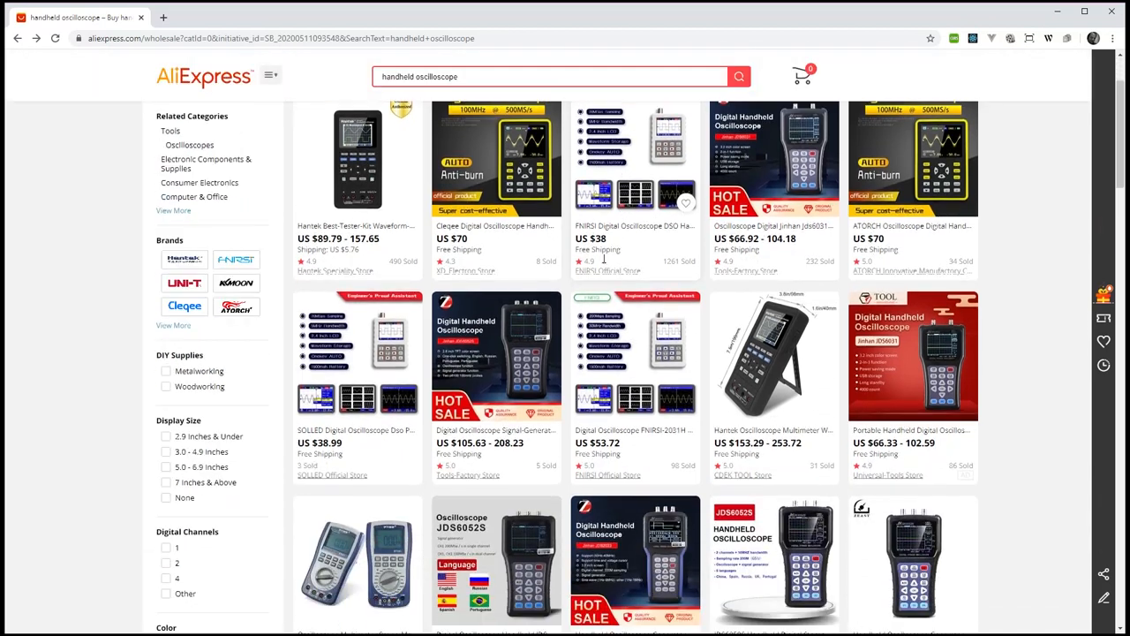
left_click(492, 155)
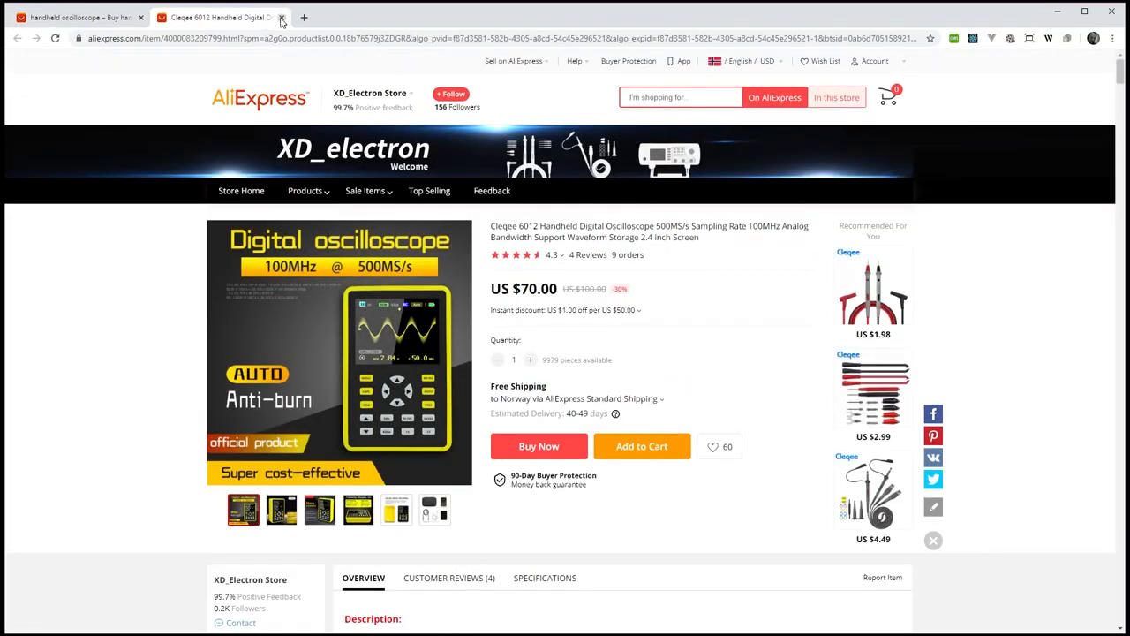
left_click(281, 16)
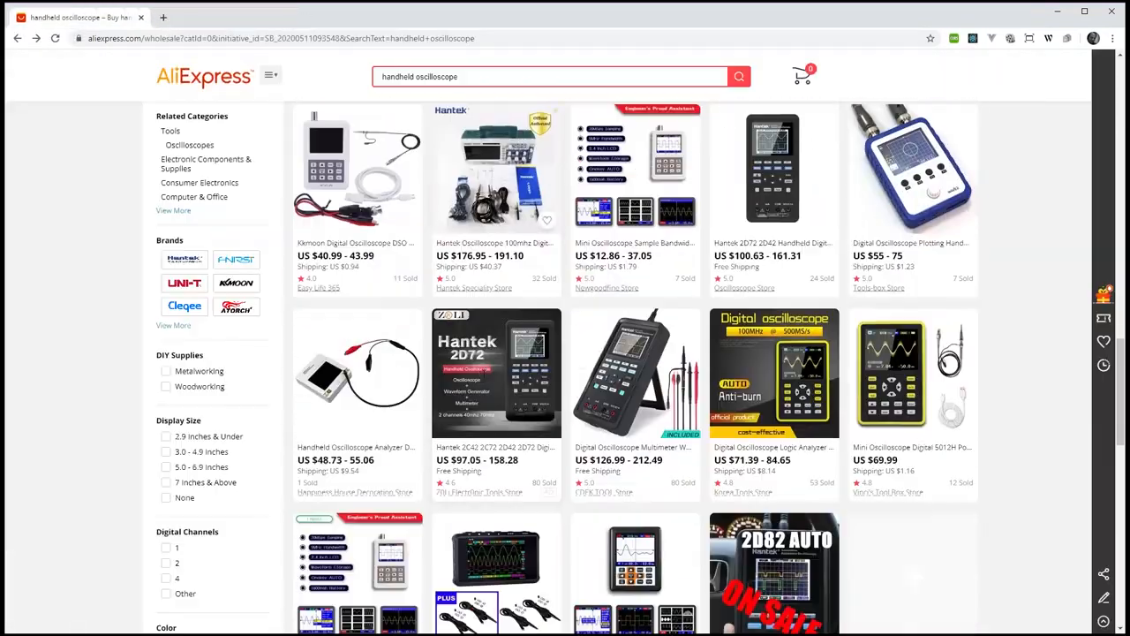
scroll("down", 3)
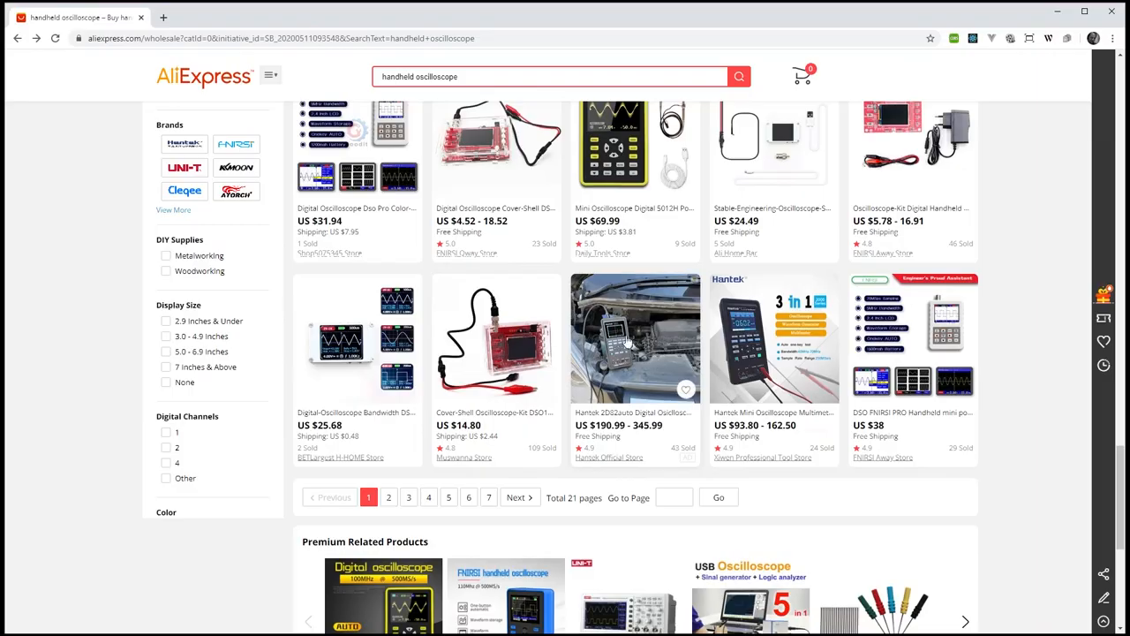
- View the Hantek 2D72 listing's probe and kit photos and pick the 2C72 variant
left_click(616, 336)
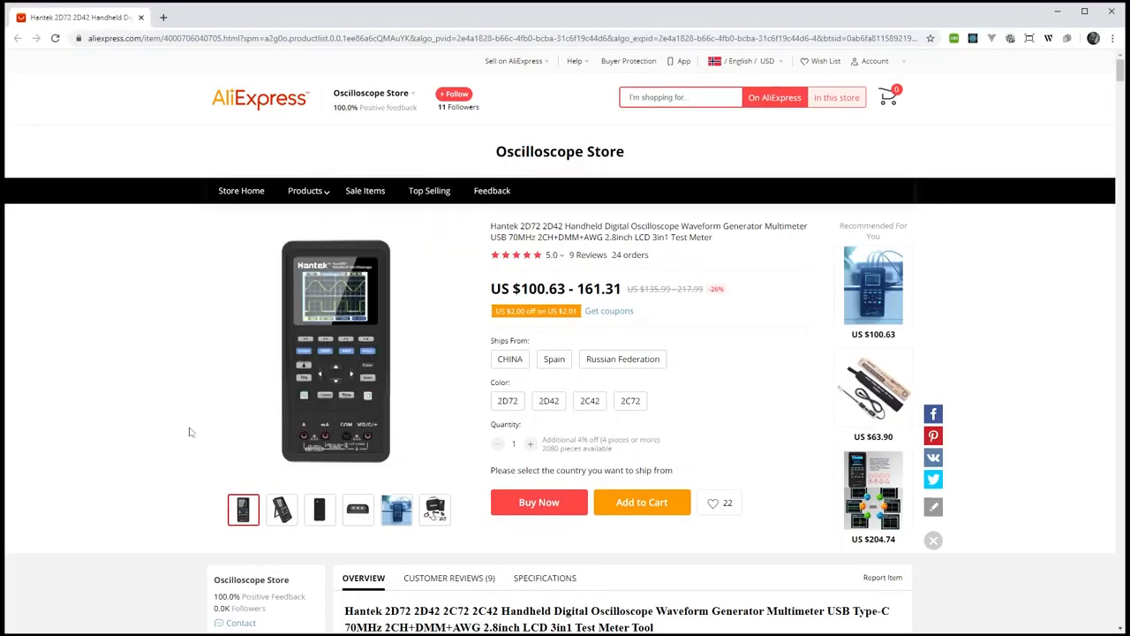
left_click(358, 509)
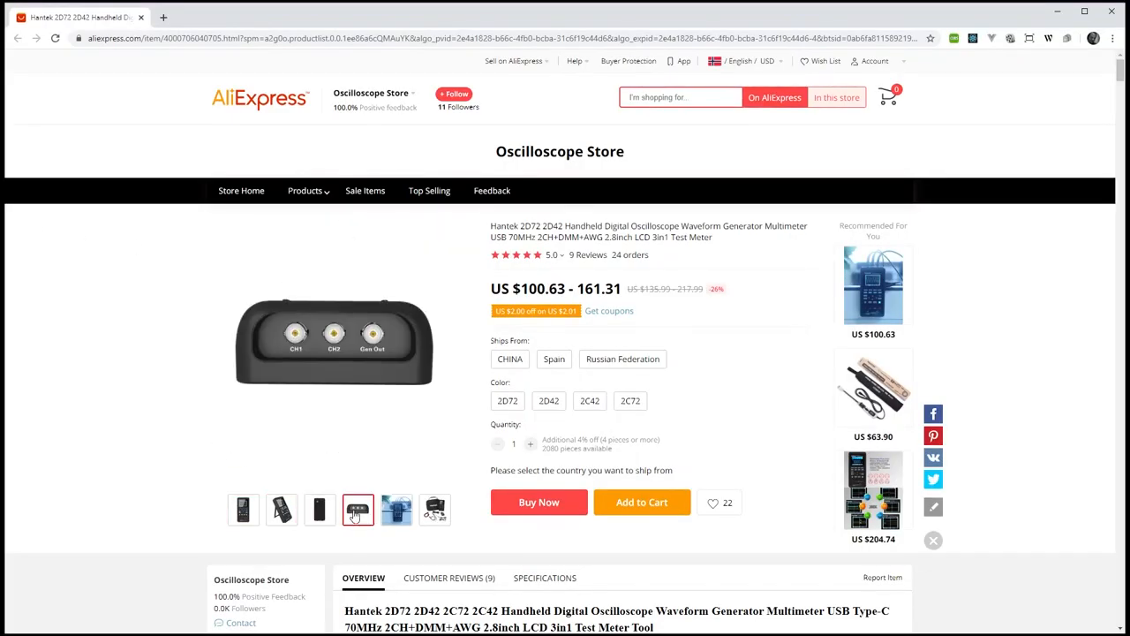
left_click(434, 511)
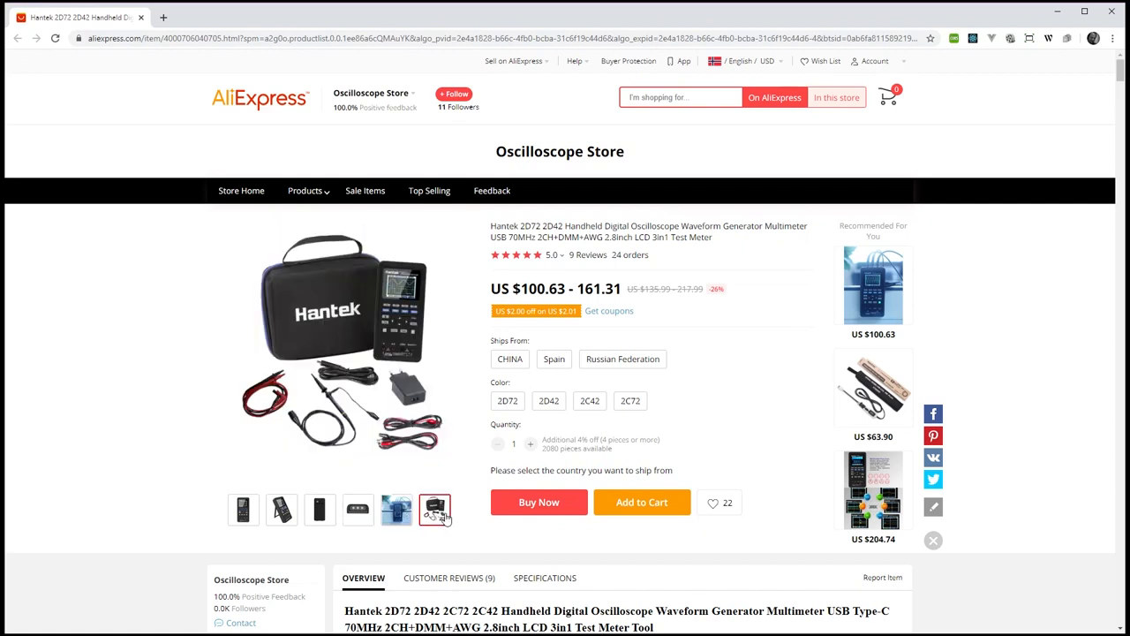
left_click(507, 401)
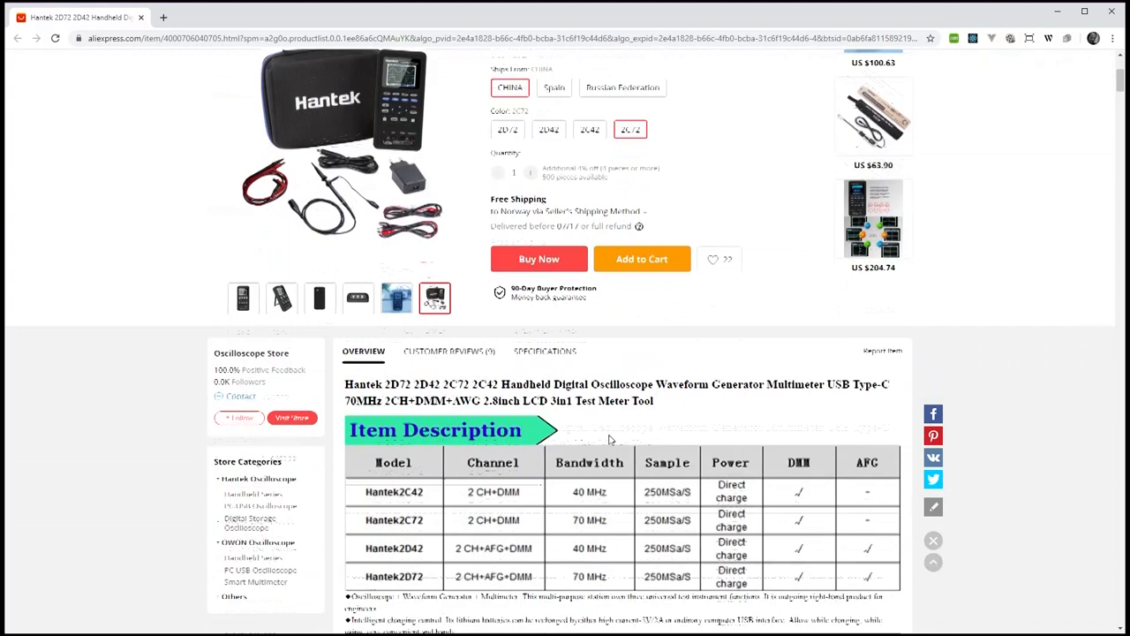
- Scroll down through the Hantek 2D72 listing
scroll("down", 3)
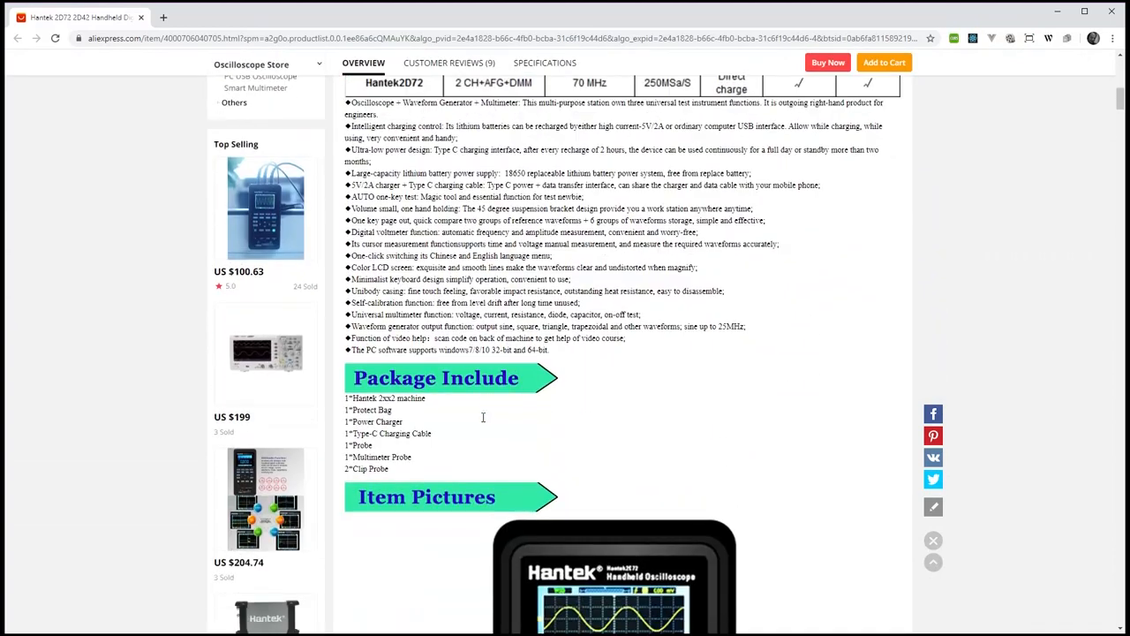
scroll("down", 3)
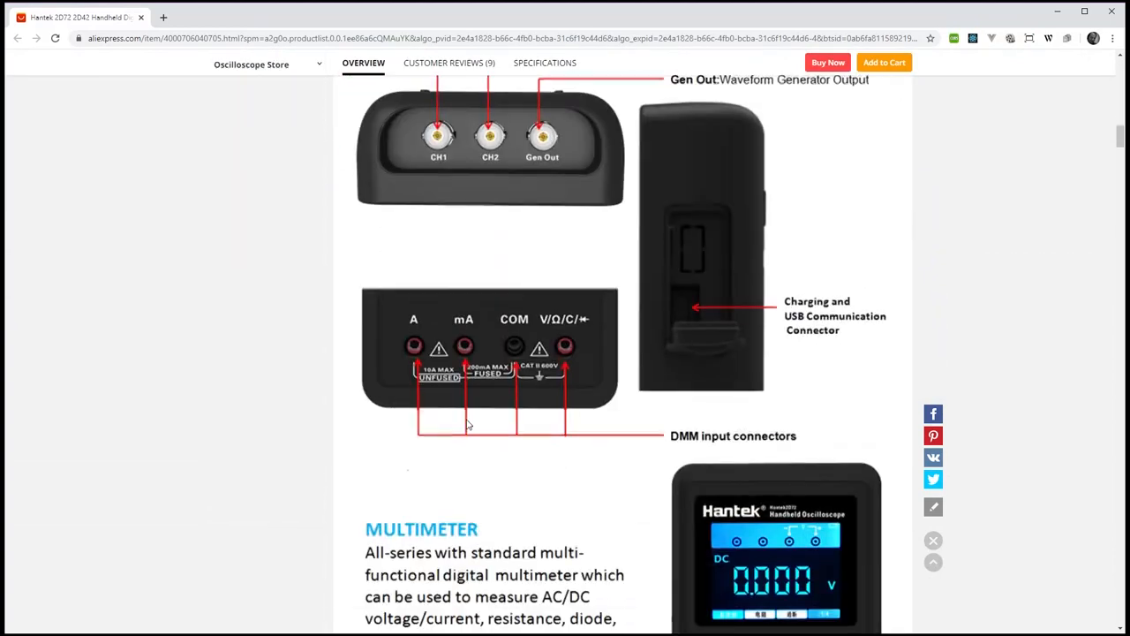
scroll("down", 3)
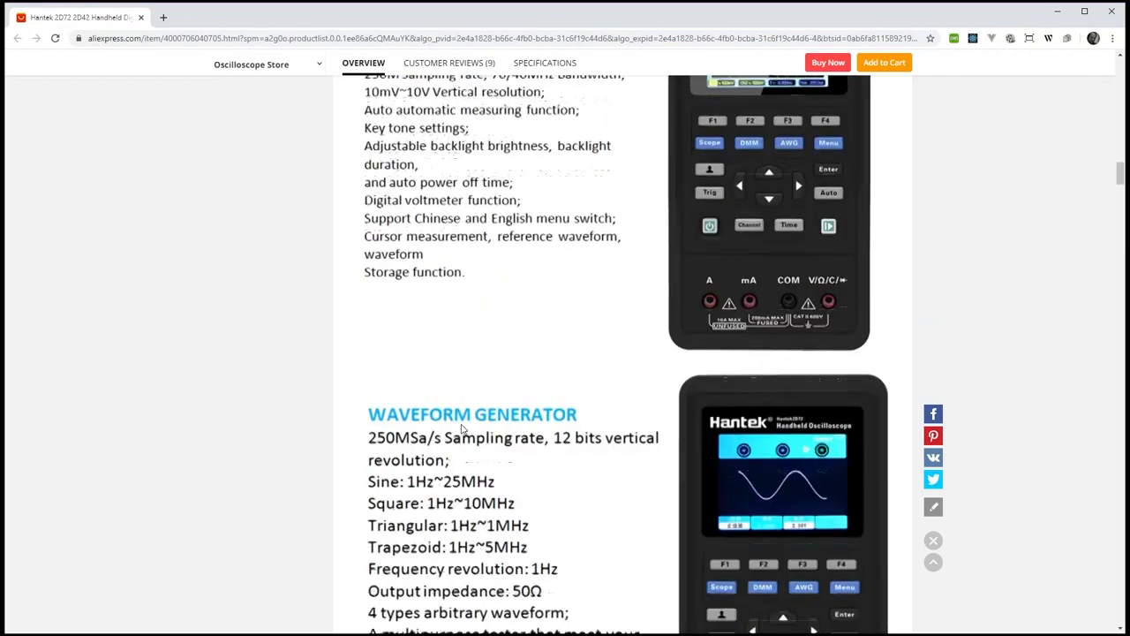
scroll("down", 3)
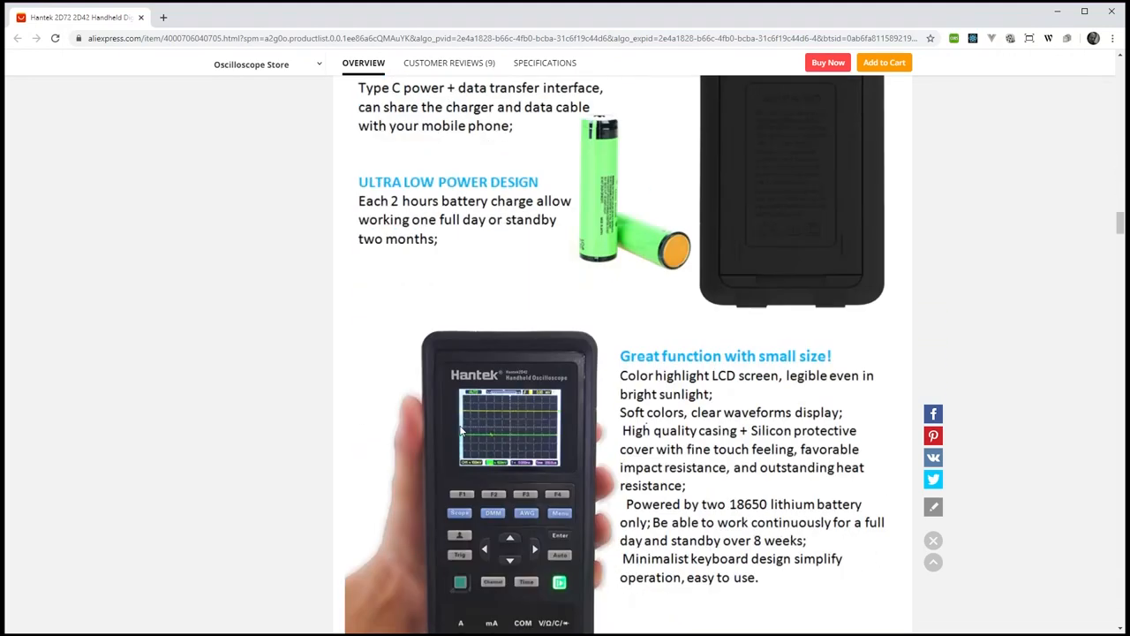
scroll("down", 3)
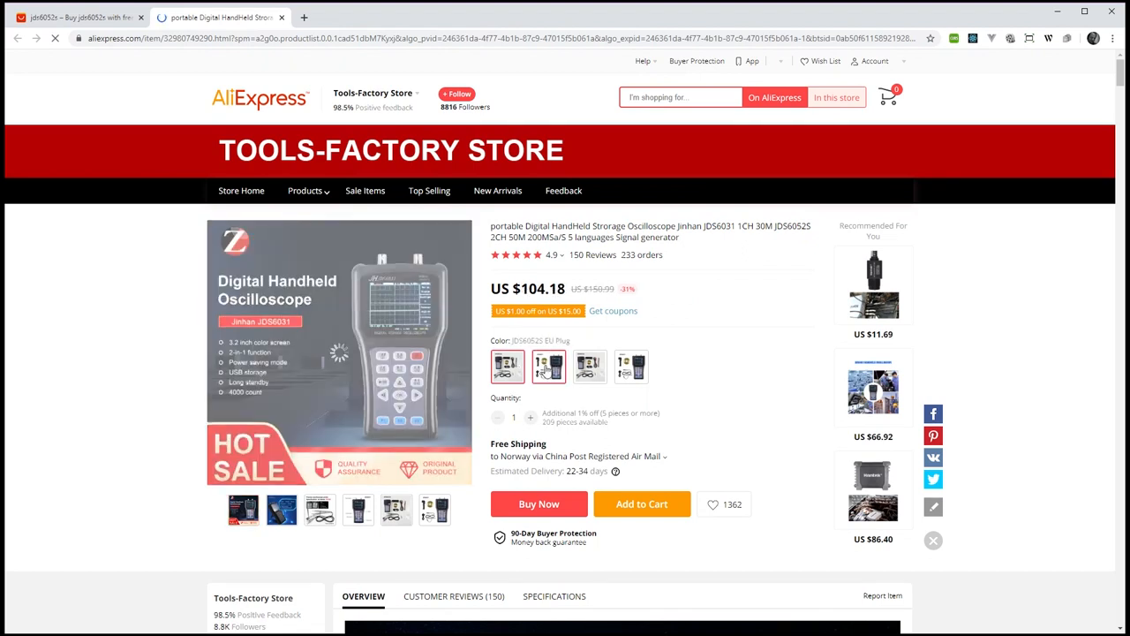
- Preview the JDS6031 price, then select the JDS6052S EU Plug variant
left_click(589, 366)
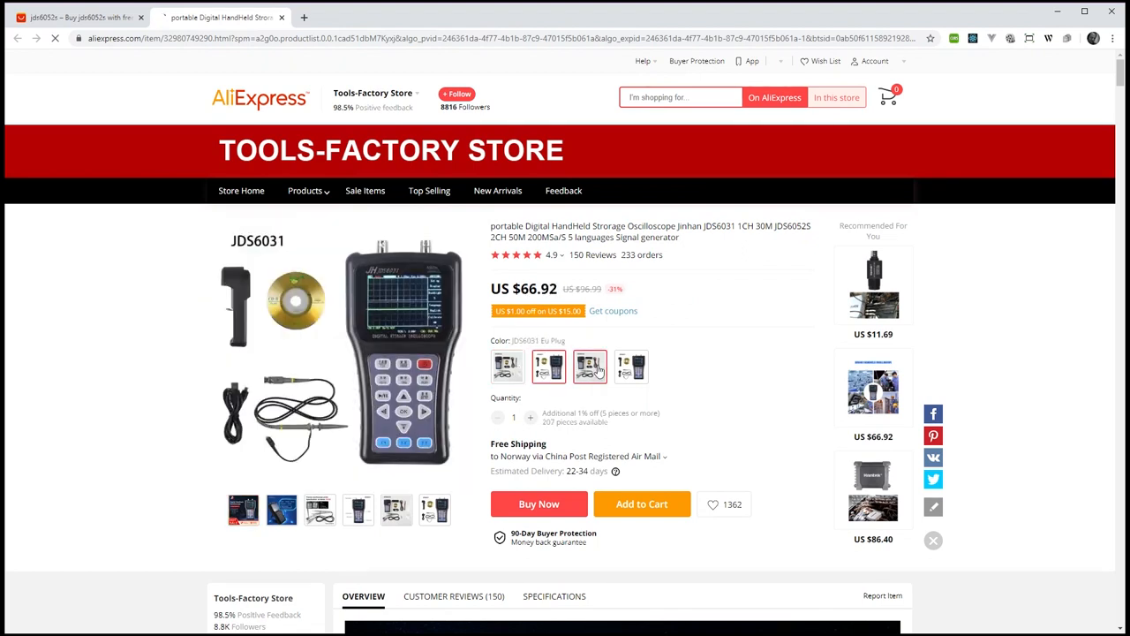
left_click(507, 367)
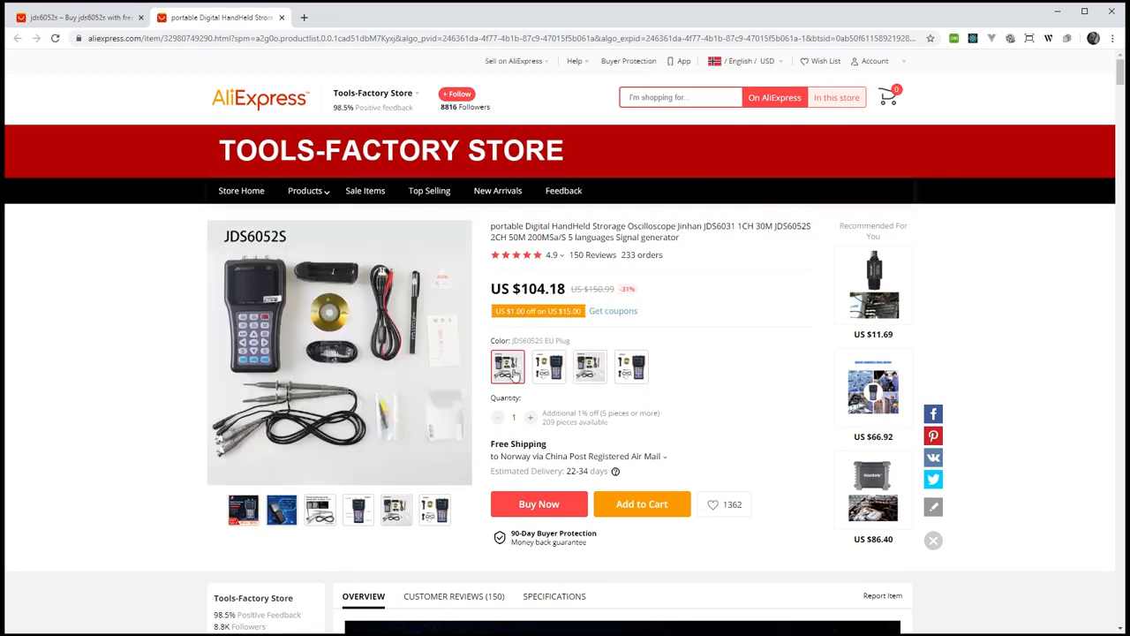
left_click(590, 367)
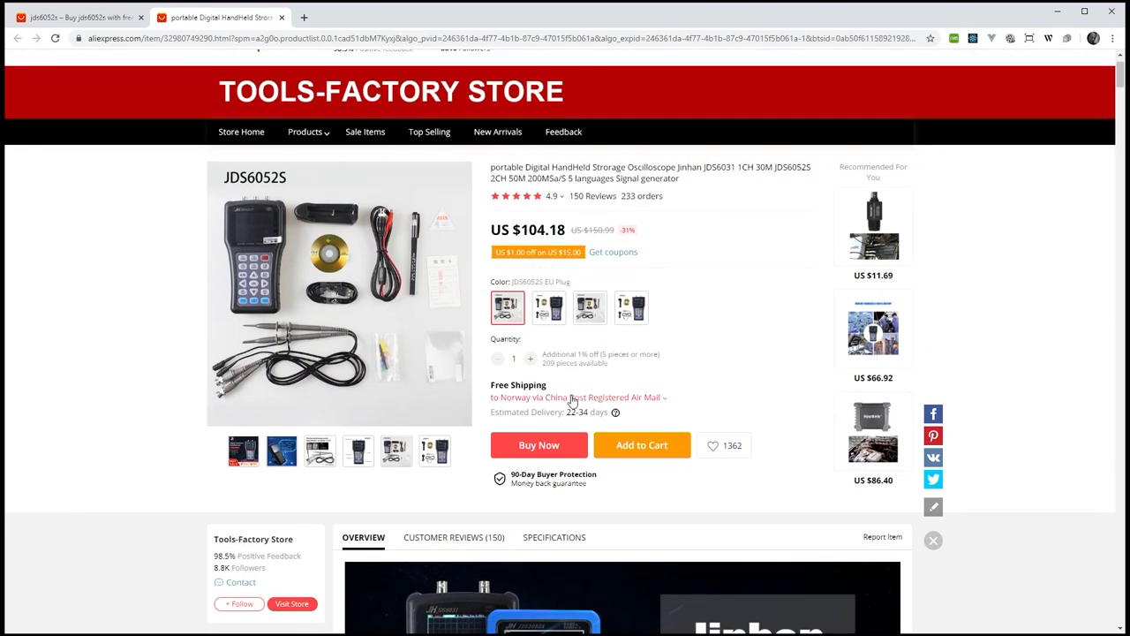
- Scroll through the JDS6052S description, specifications and kit contents
scroll("down", 3)
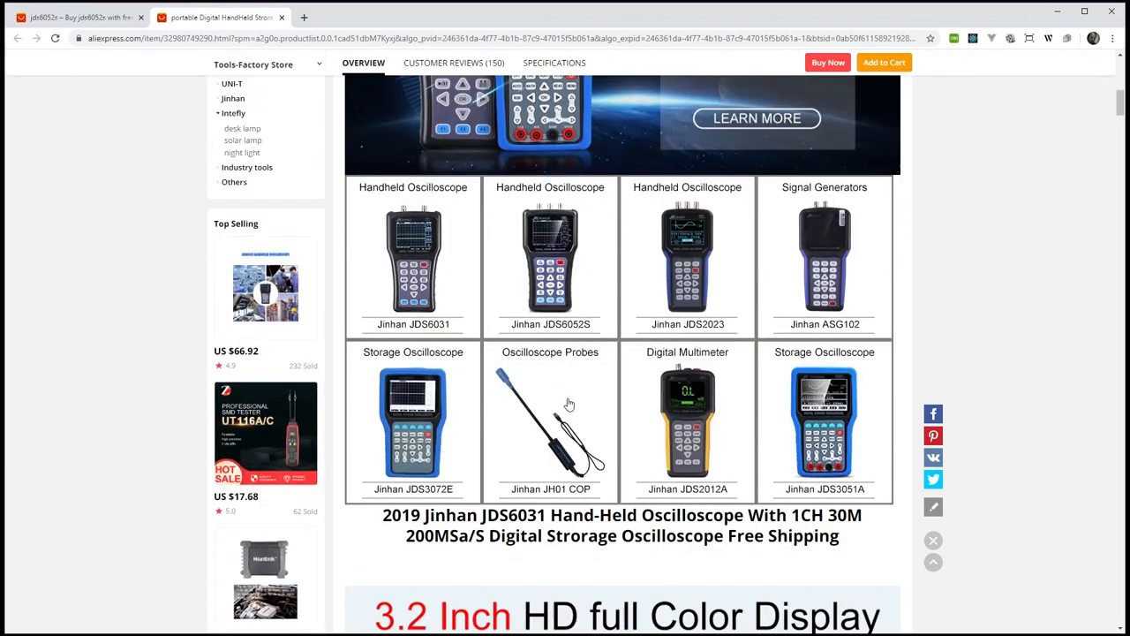
scroll("down", 3)
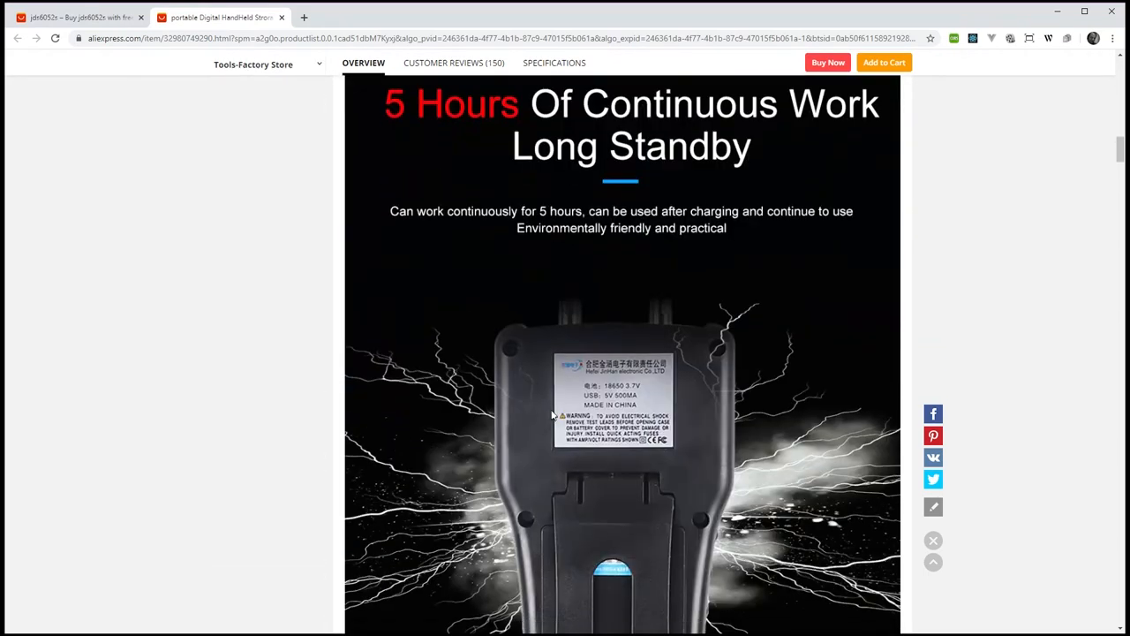
scroll("down", 3)
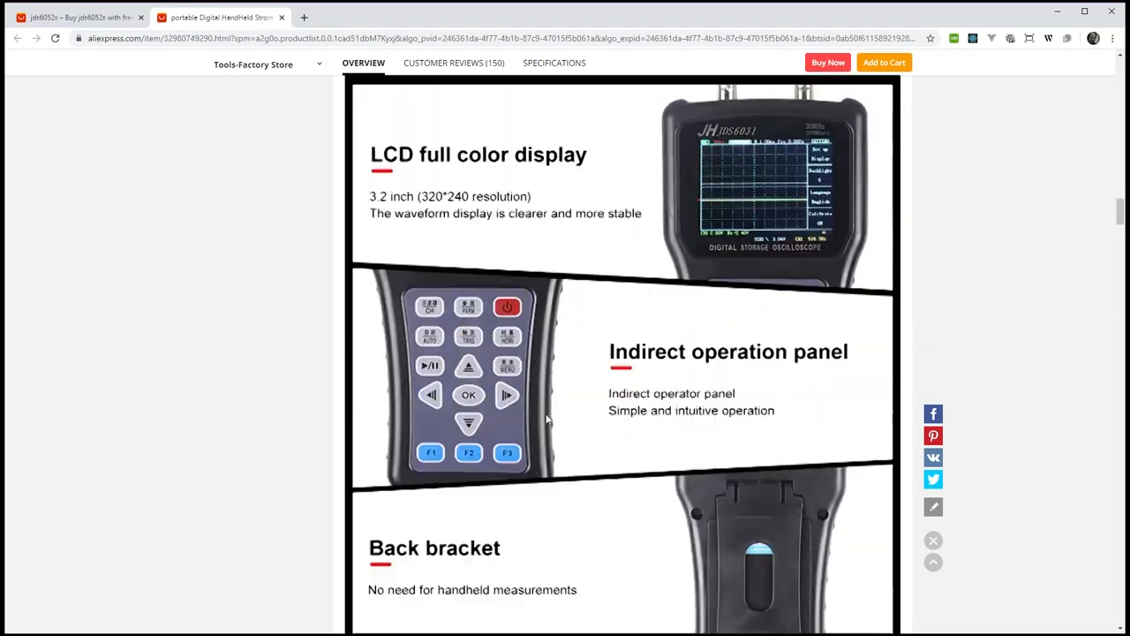
scroll("down", 3)
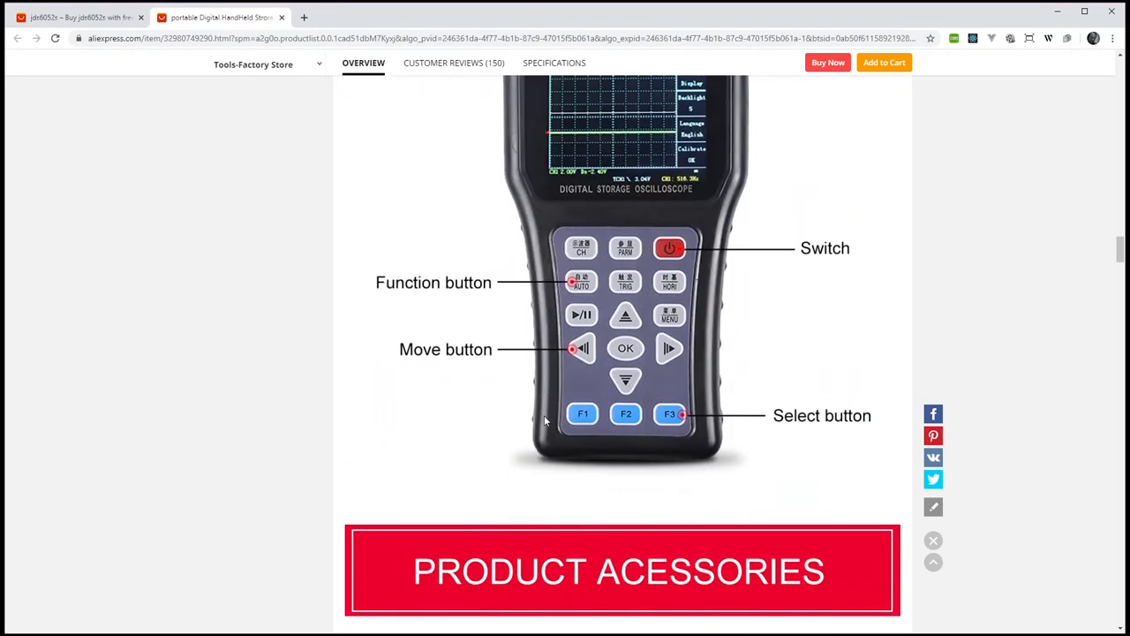
scroll("down", 3)
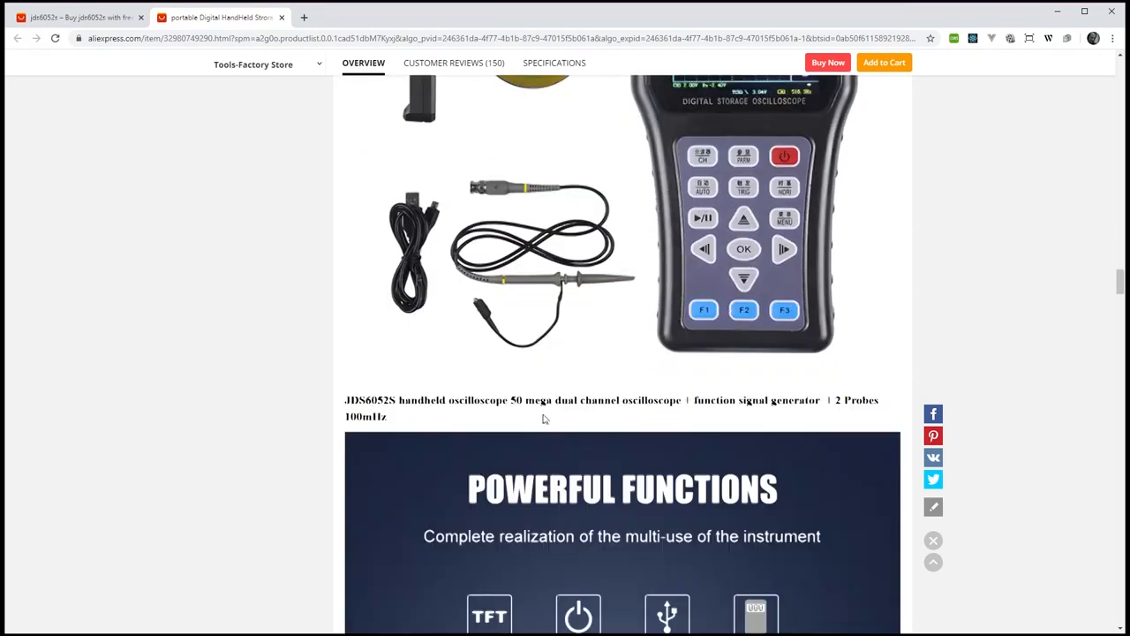
scroll("down", 3)
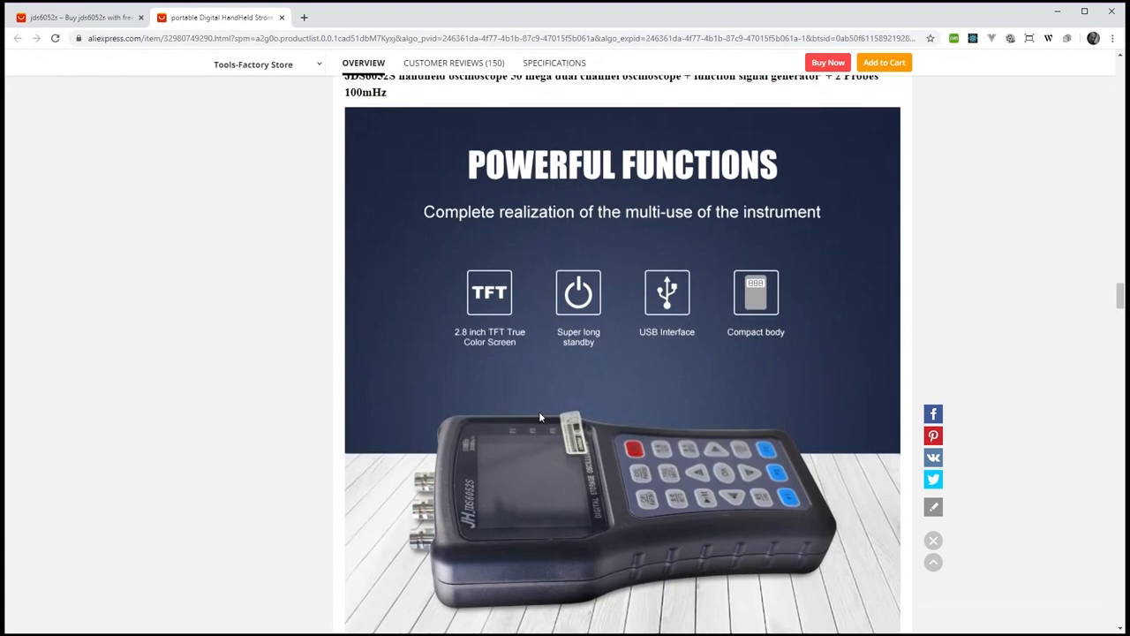
scroll("down", 3)
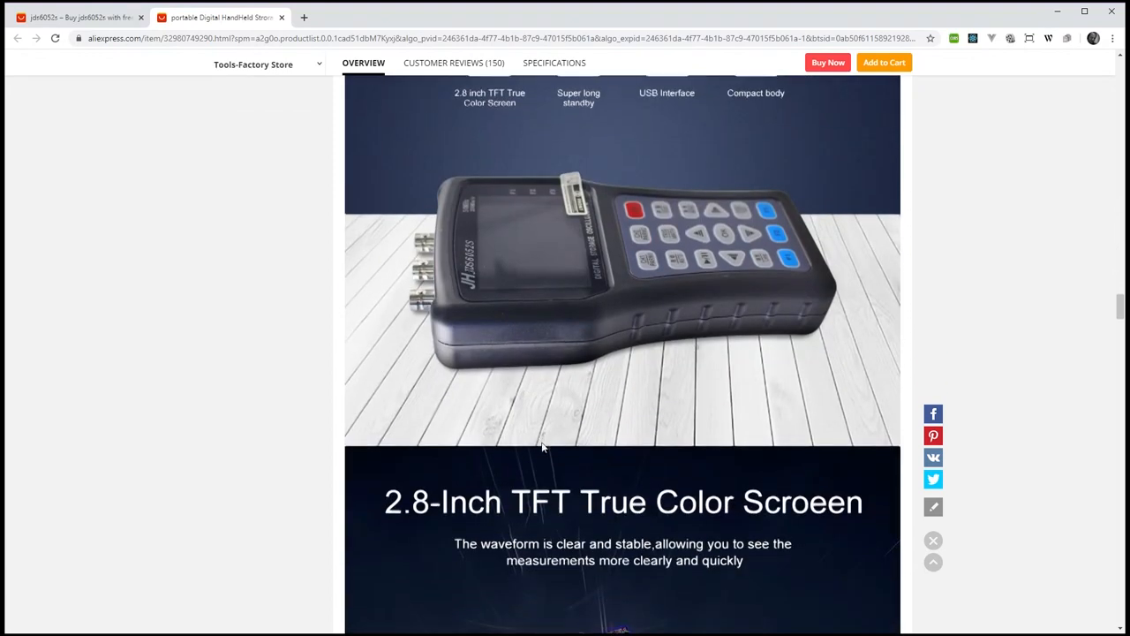
scroll("down", 3)
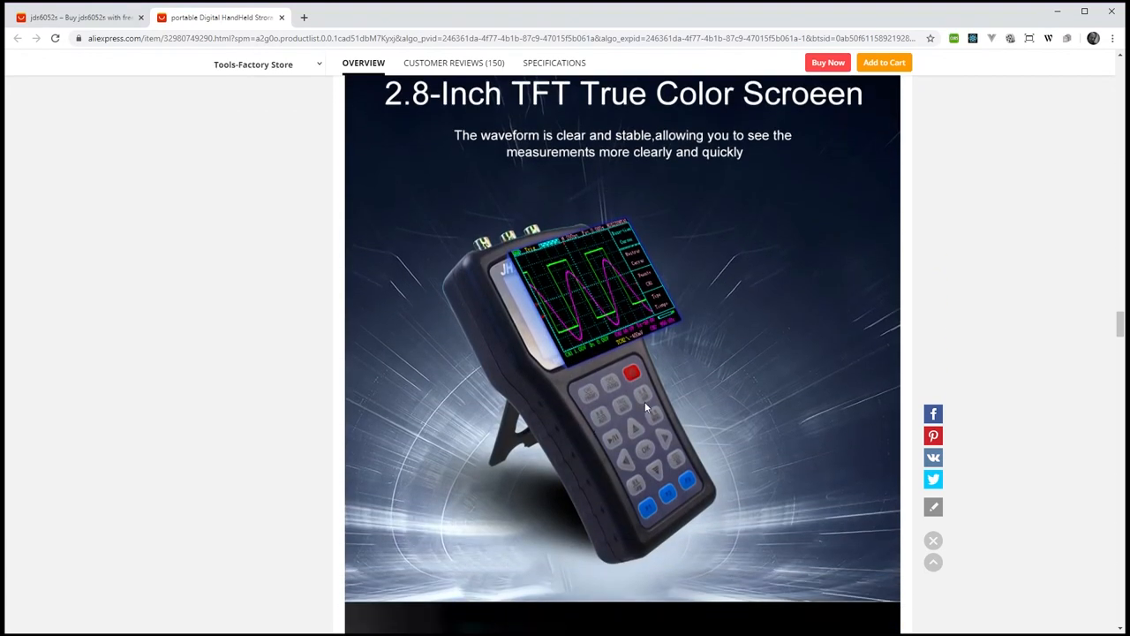
scroll("down", 3)
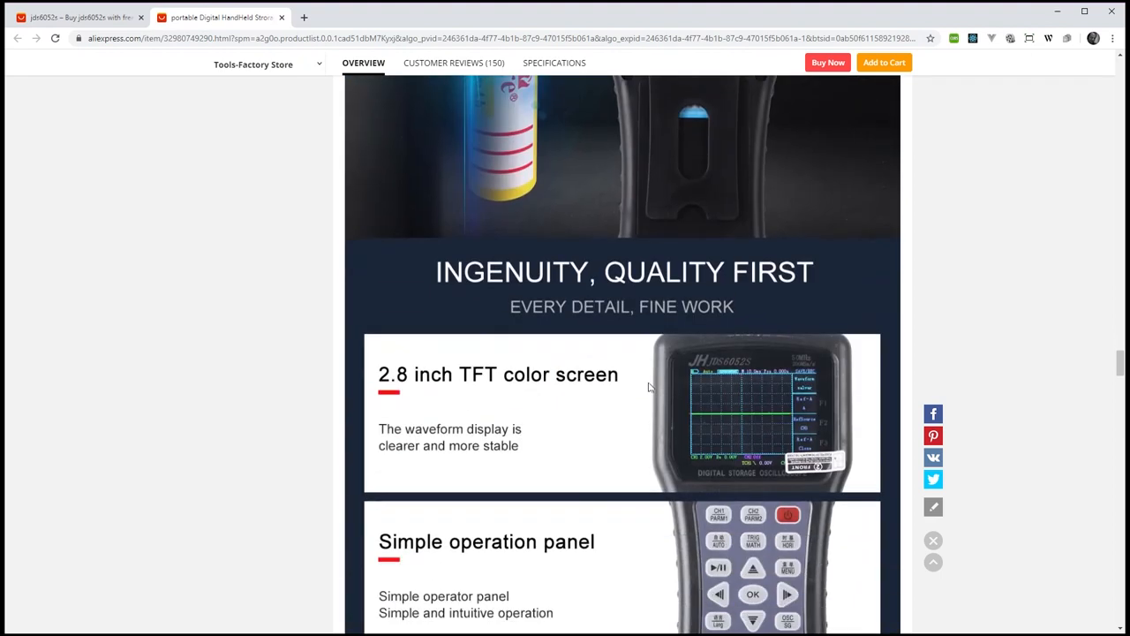
scroll("down", 3)
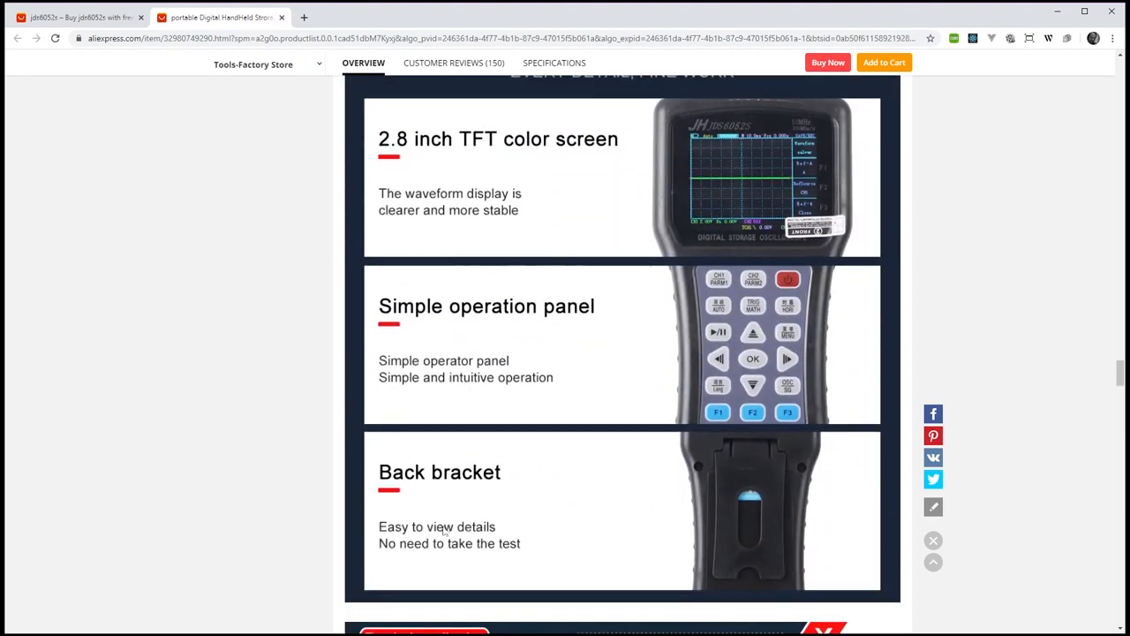
scroll("down", 3)
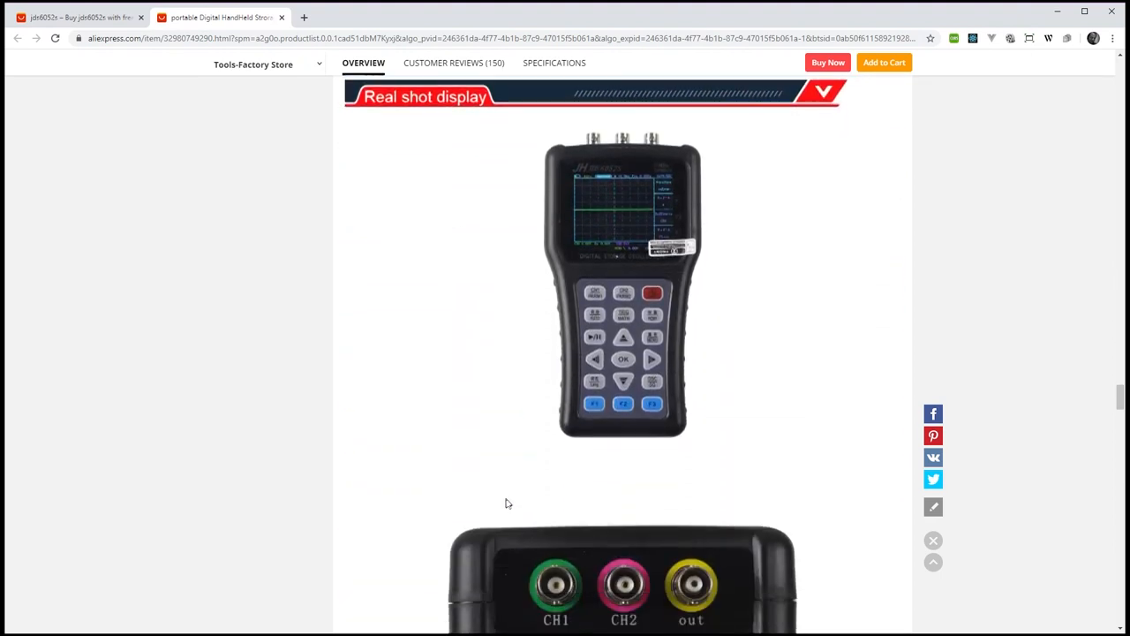
scroll("down", 3)
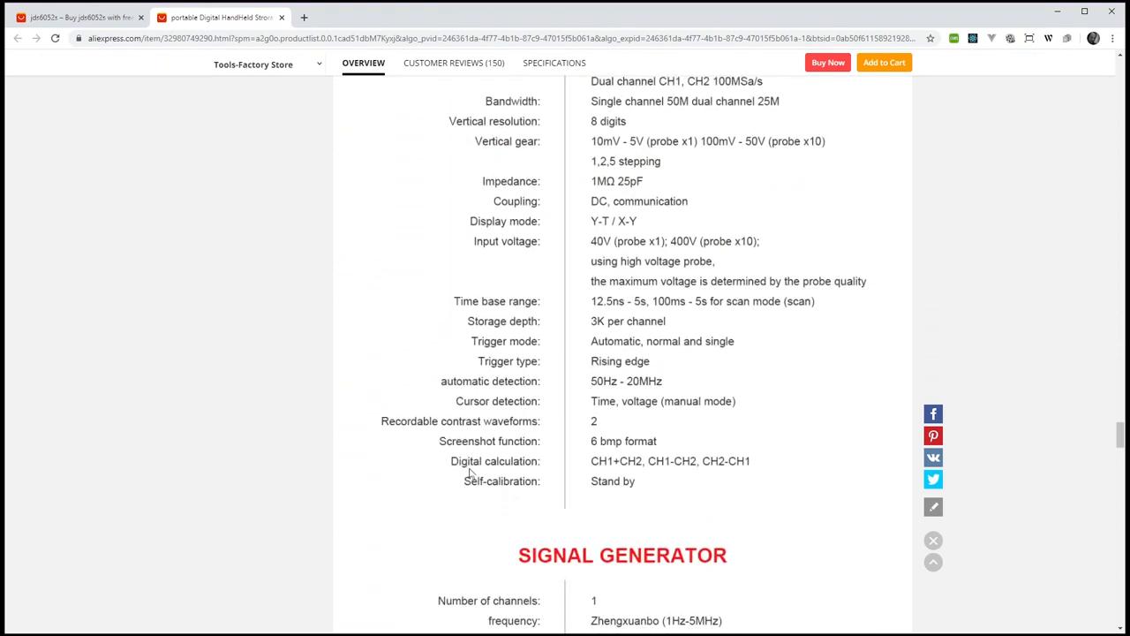
scroll("down", 3)
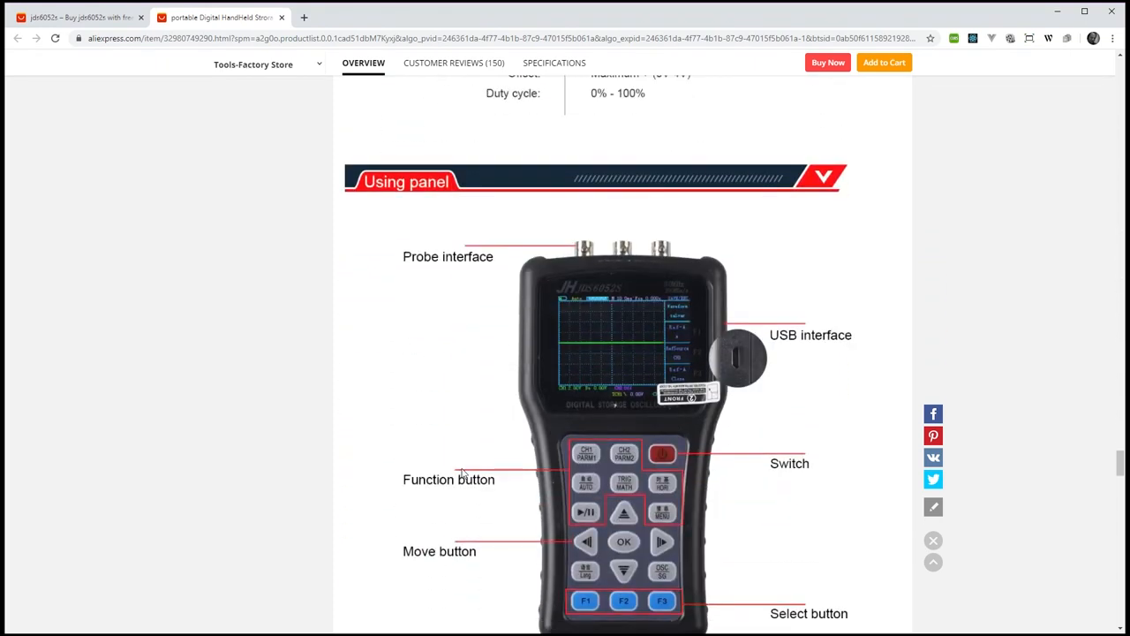
scroll("down", 3)
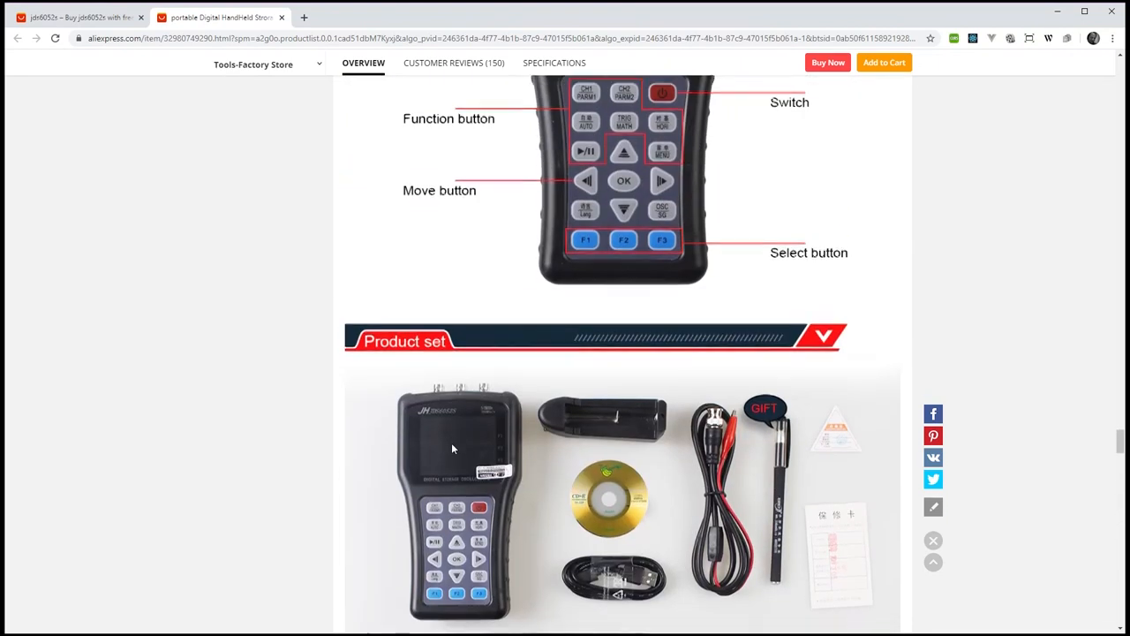
scroll("down", 3)
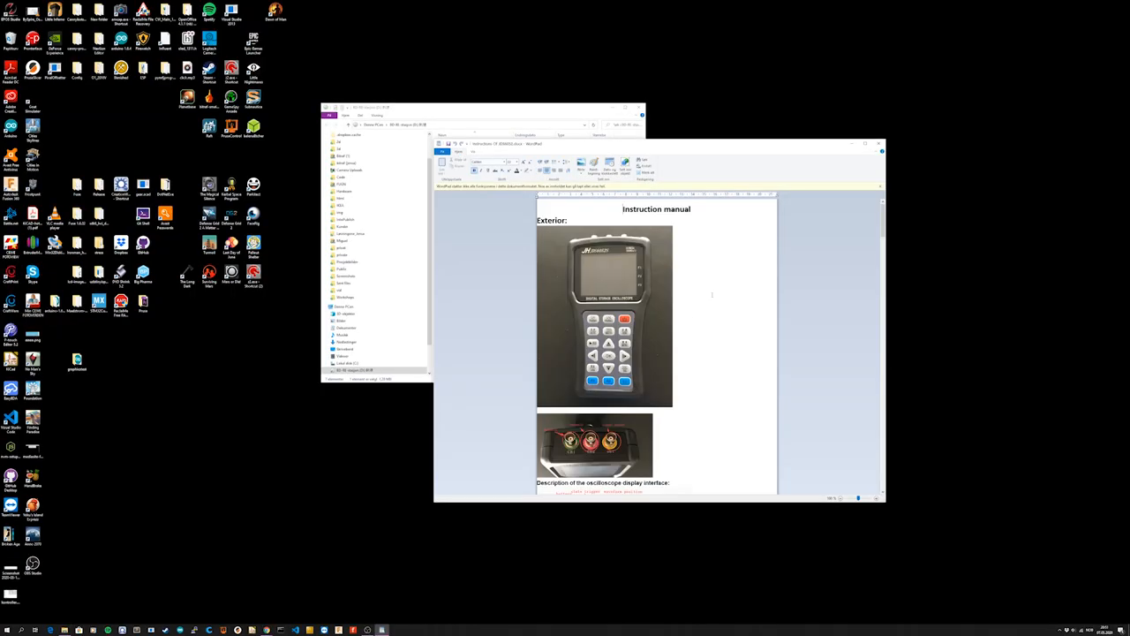
- Read the JDS6052S manual down to the signal generator and firmware upgrade sections, then close WordPad
scroll("down", 3)
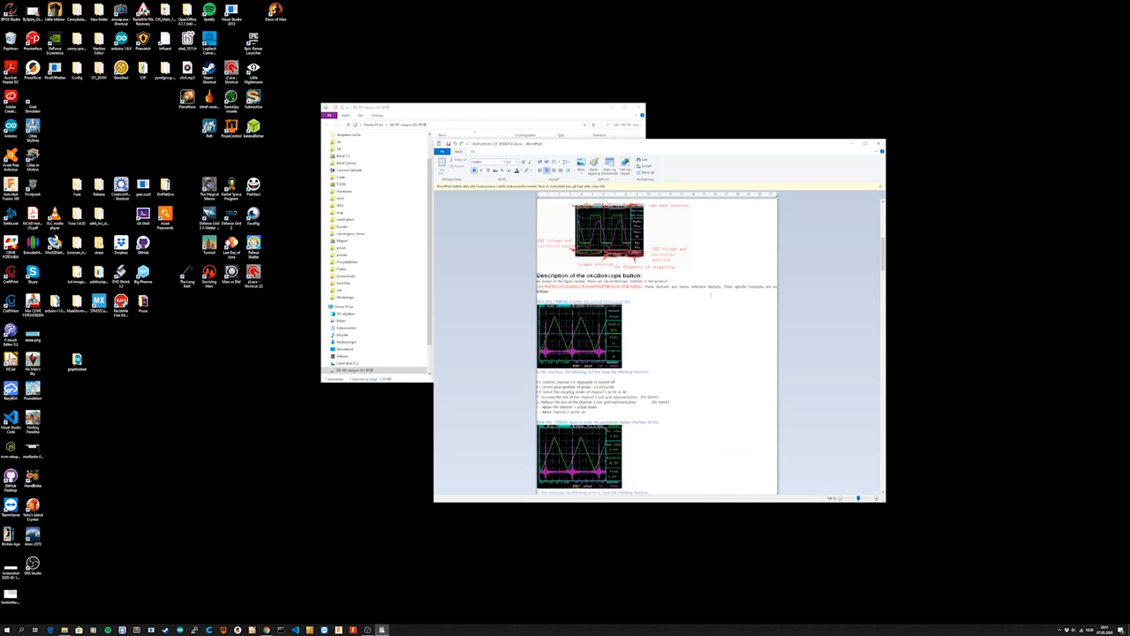
scroll("down", 3)
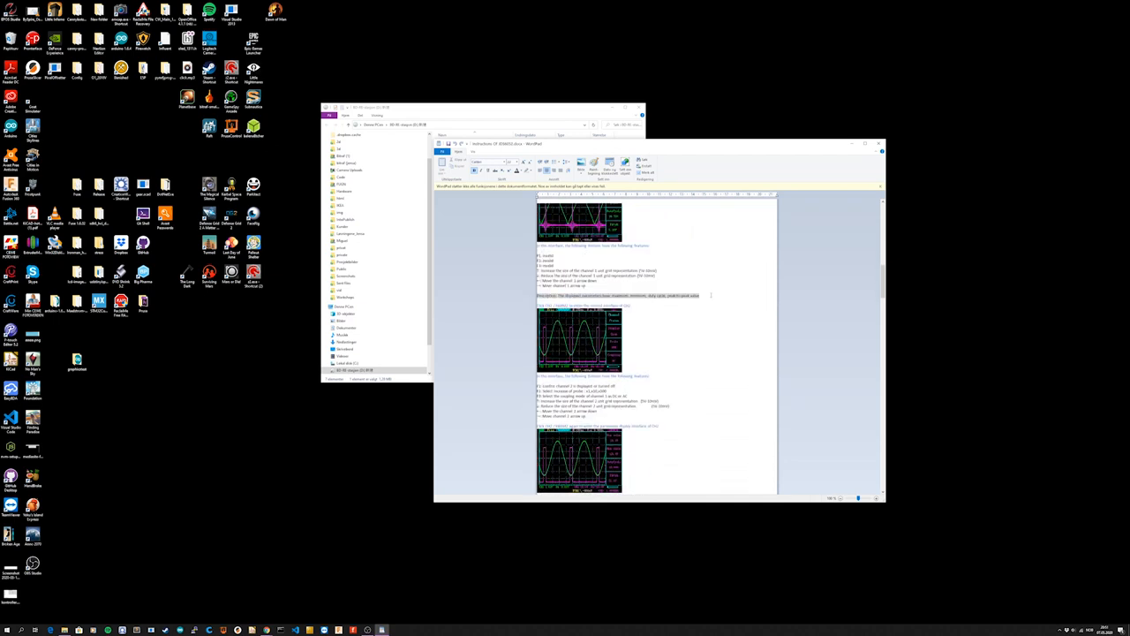
scroll("down", 3)
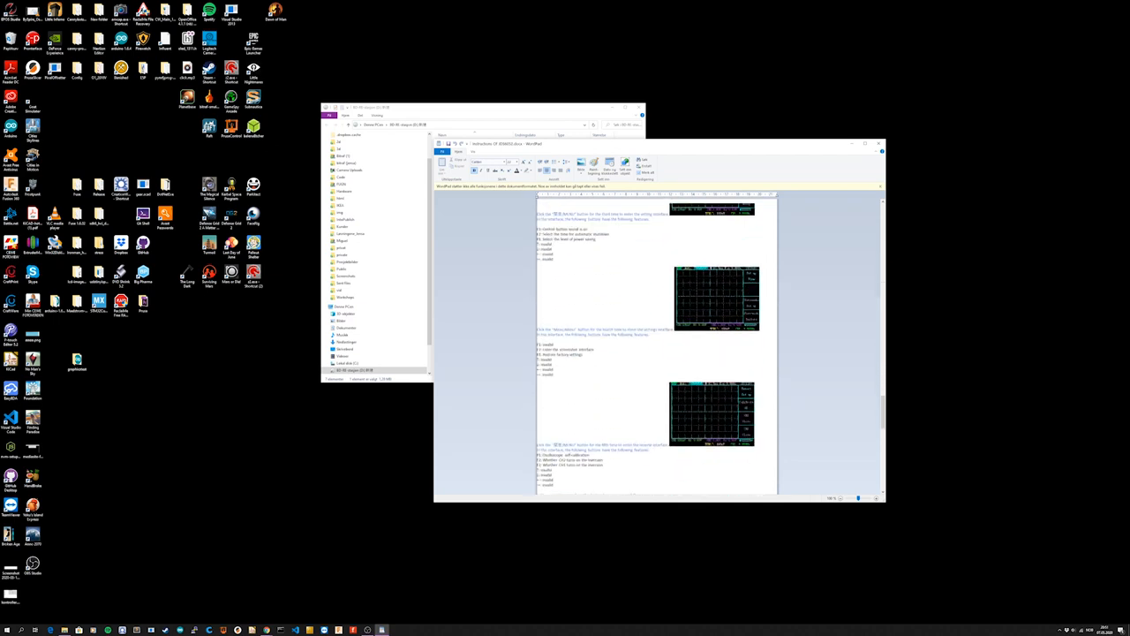
scroll("down", 3)
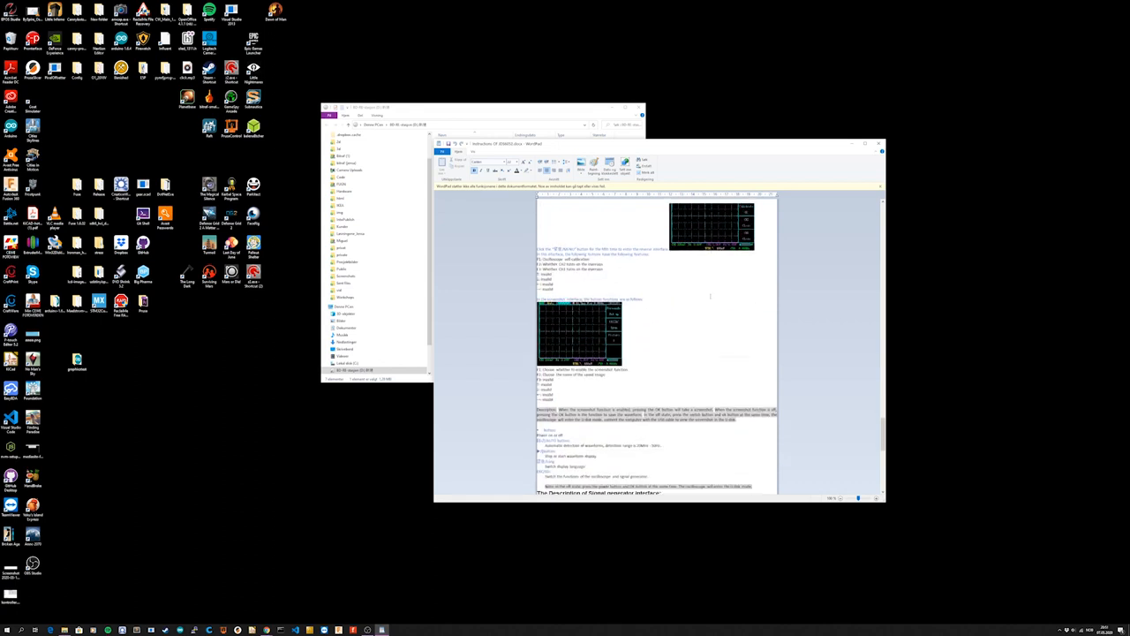
scroll("down", 3)
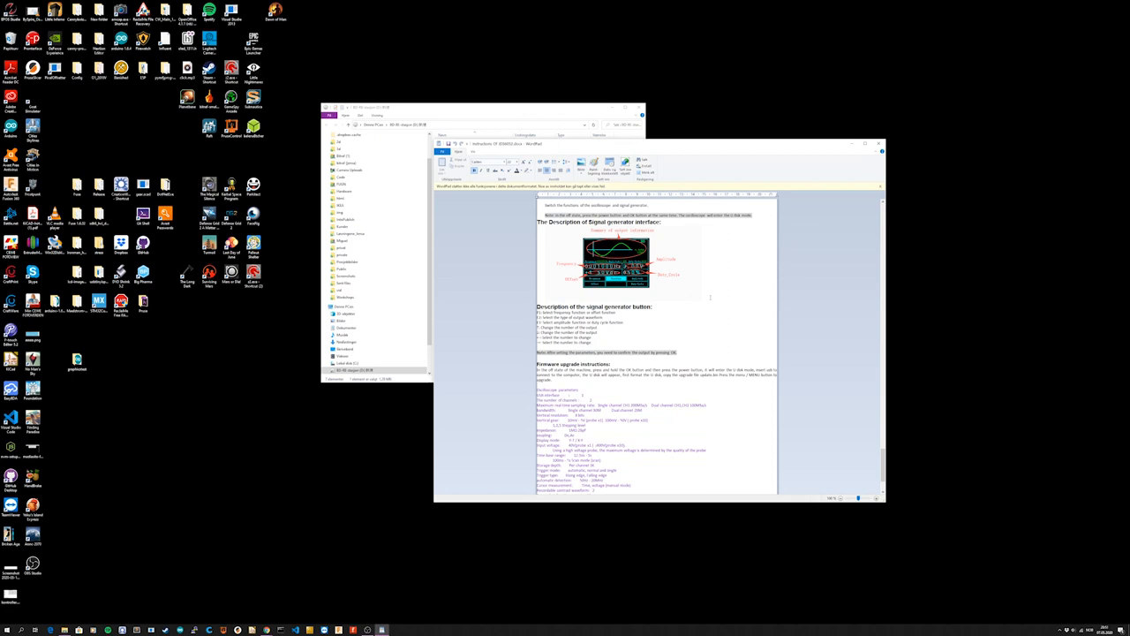
scroll("down", 3)
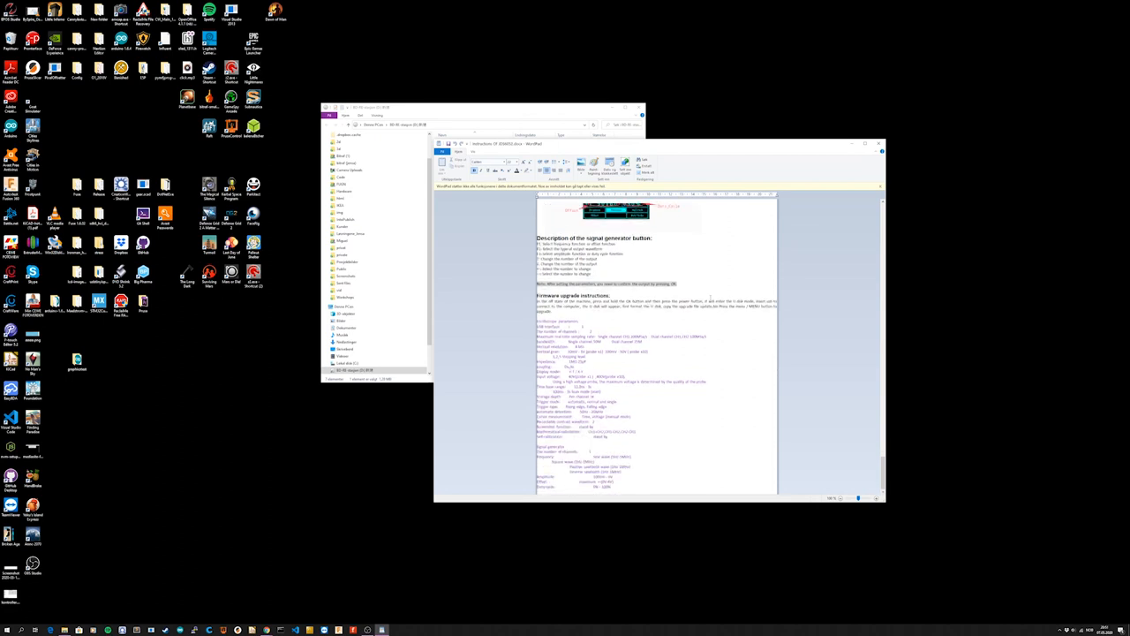
mouse_move(933, 175)
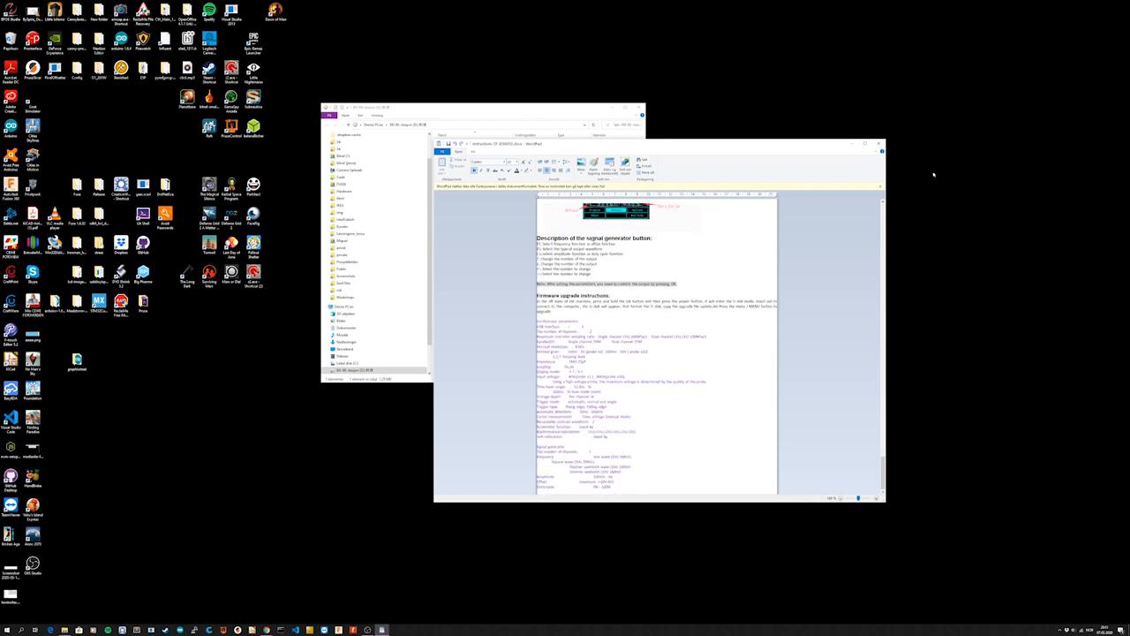
left_click(904, 143)
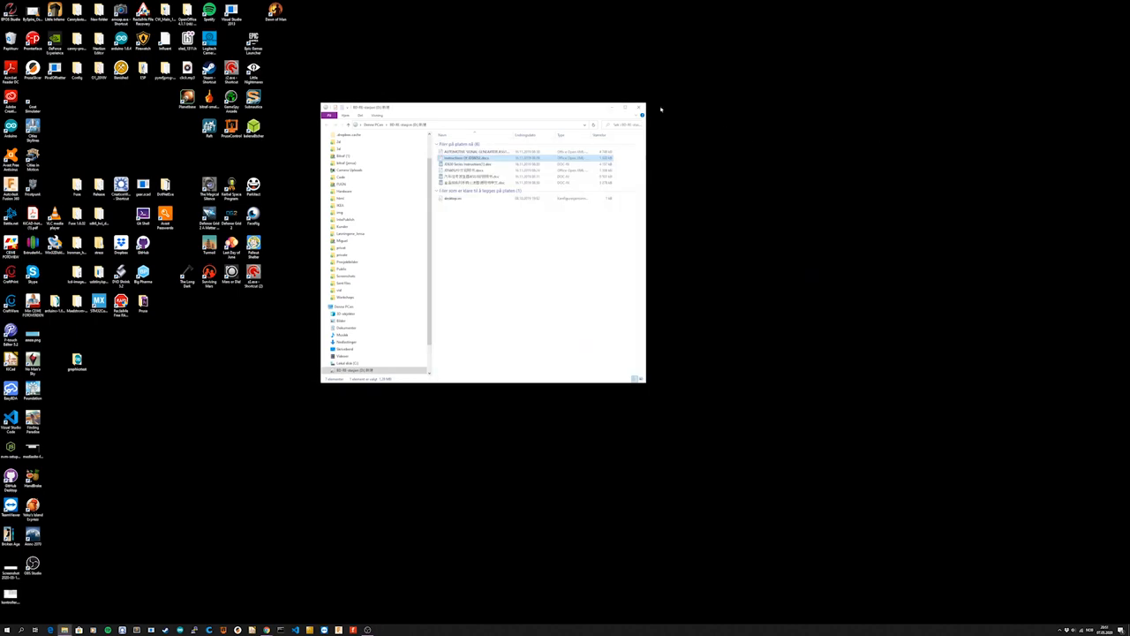